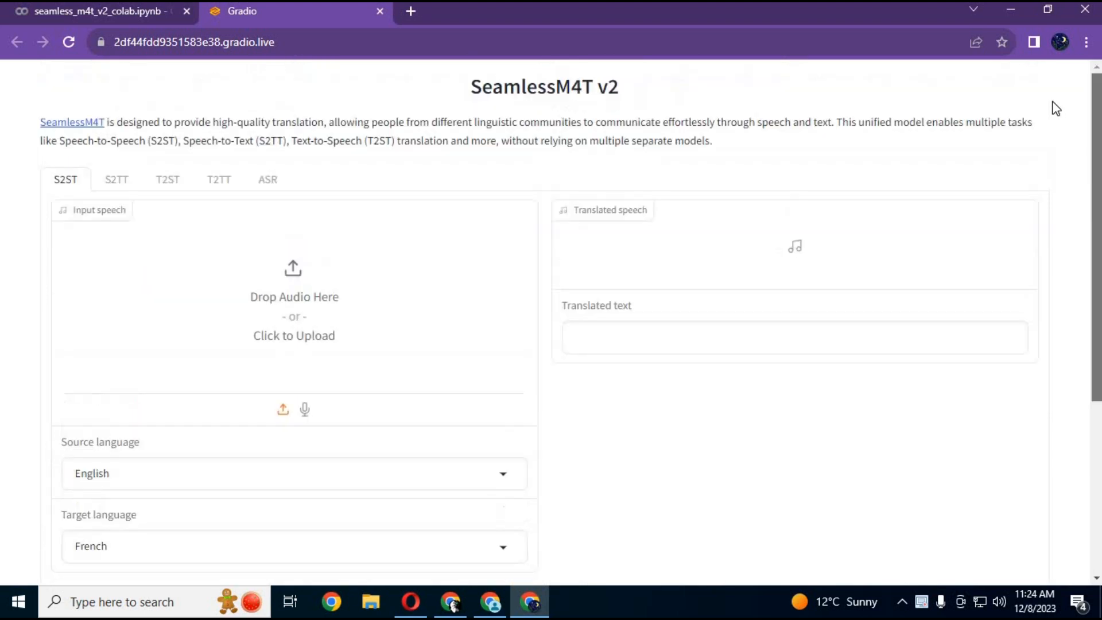
{"action": "mouse_move", "coordinate": [322, 318]}
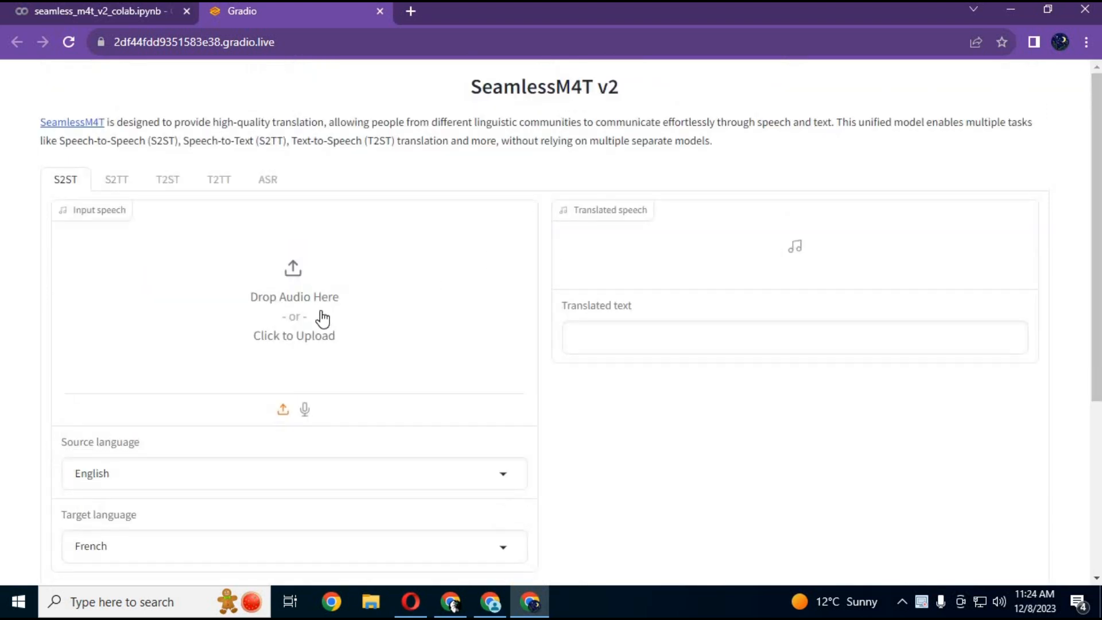
- Upload the audio file '0' from Downloads as the input speech for English-to-French S2ST
{"action": "left_click", "coordinate": [294, 317]}
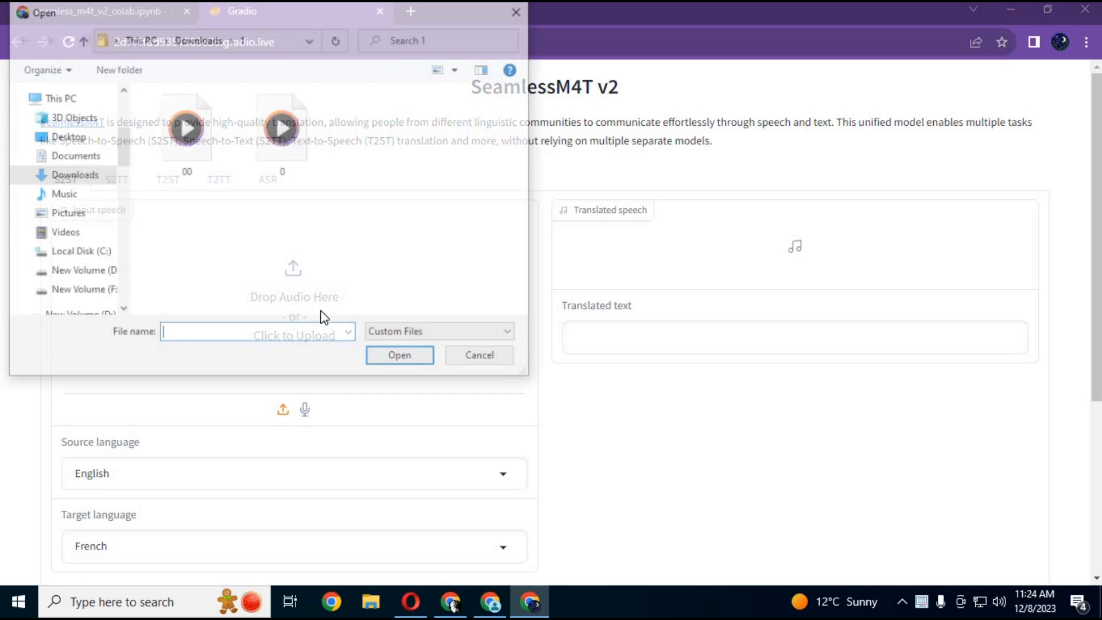
{"action": "left_click", "coordinate": [283, 127]}
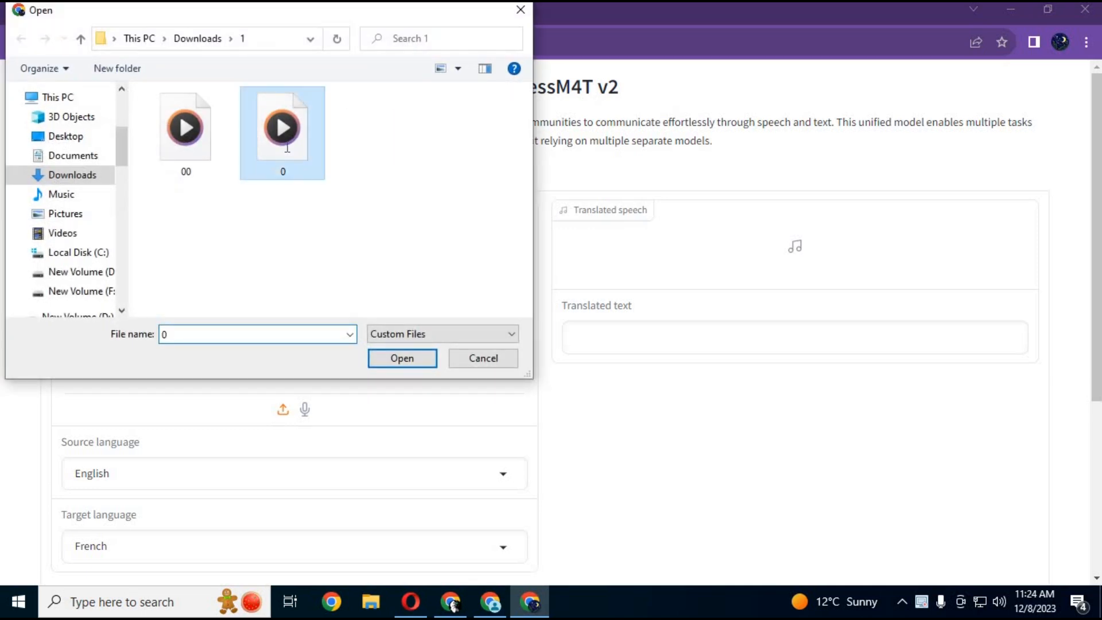
{"action": "left_click", "coordinate": [402, 359]}
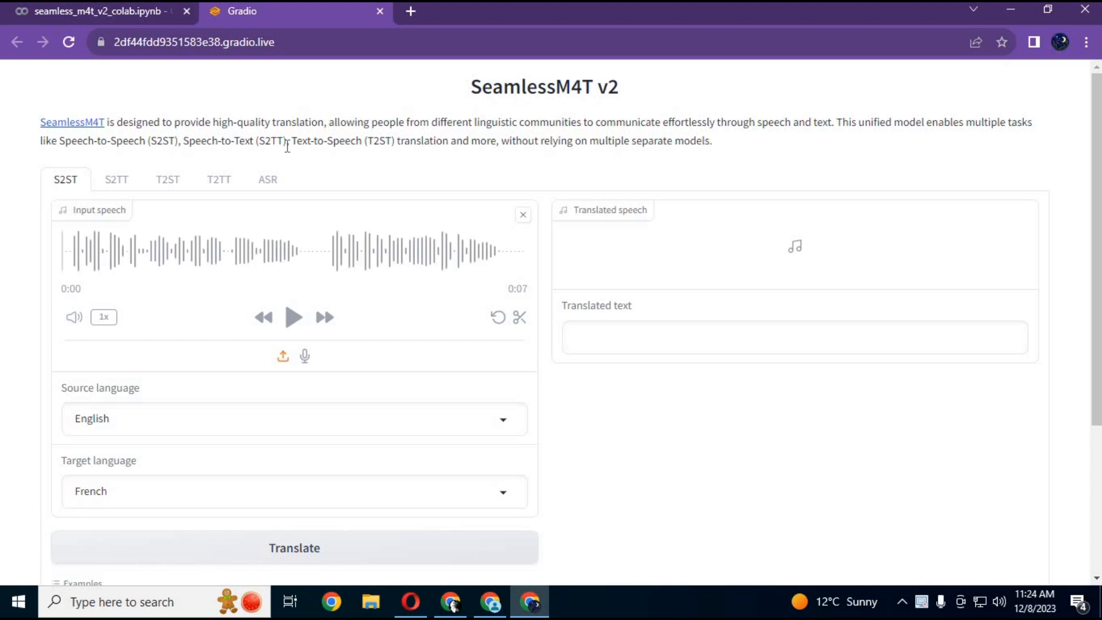
{"action": "mouse_move", "coordinate": [151, 410]}
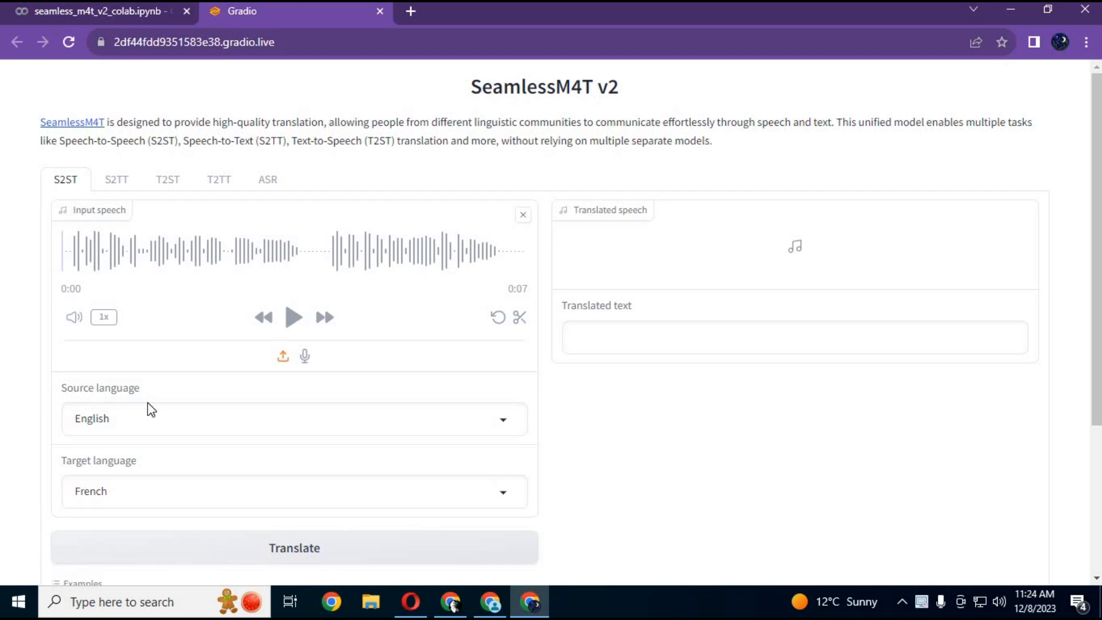
{"action": "mouse_move", "coordinate": [145, 490]}
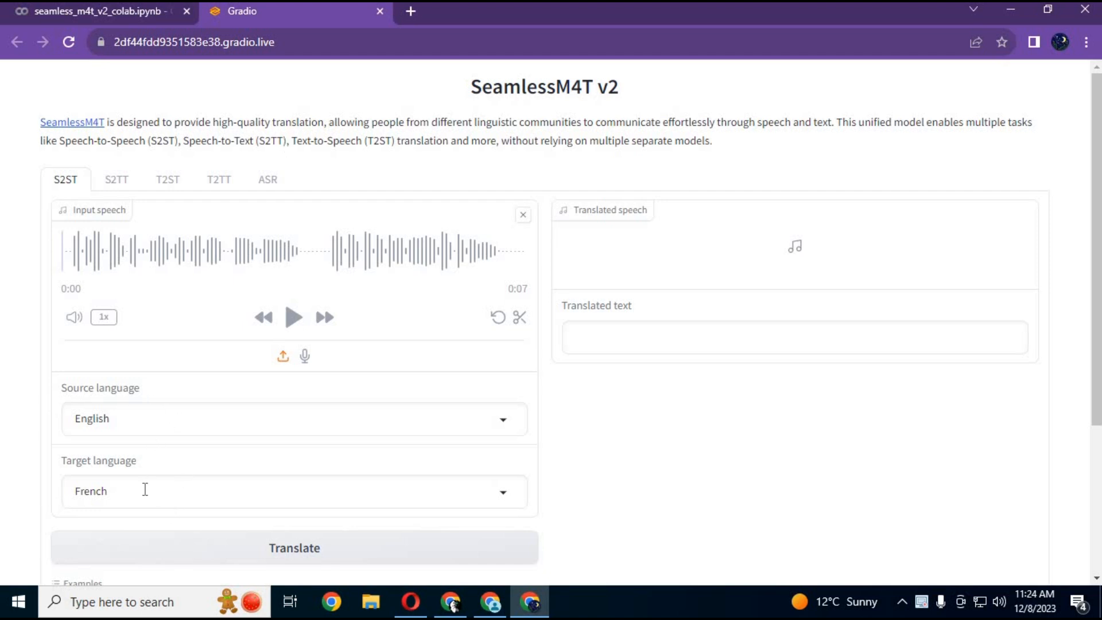
- Translate the clip to Hindi and play the 8-second Hindi translated speech
{"action": "left_click", "coordinate": [293, 490]}
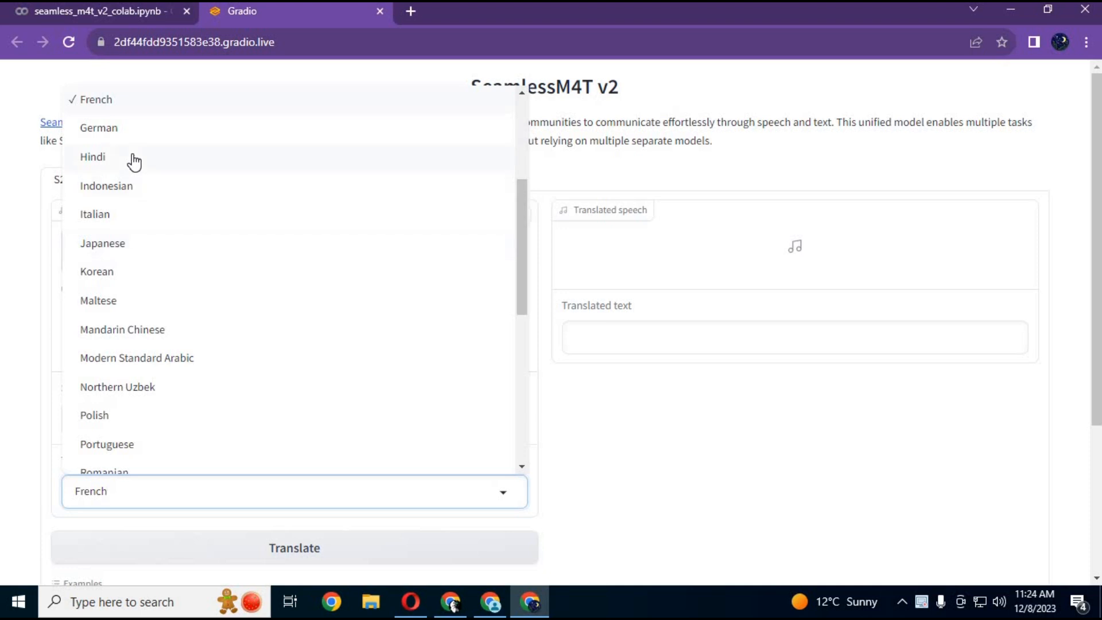
{"action": "left_click", "coordinate": [92, 156]}
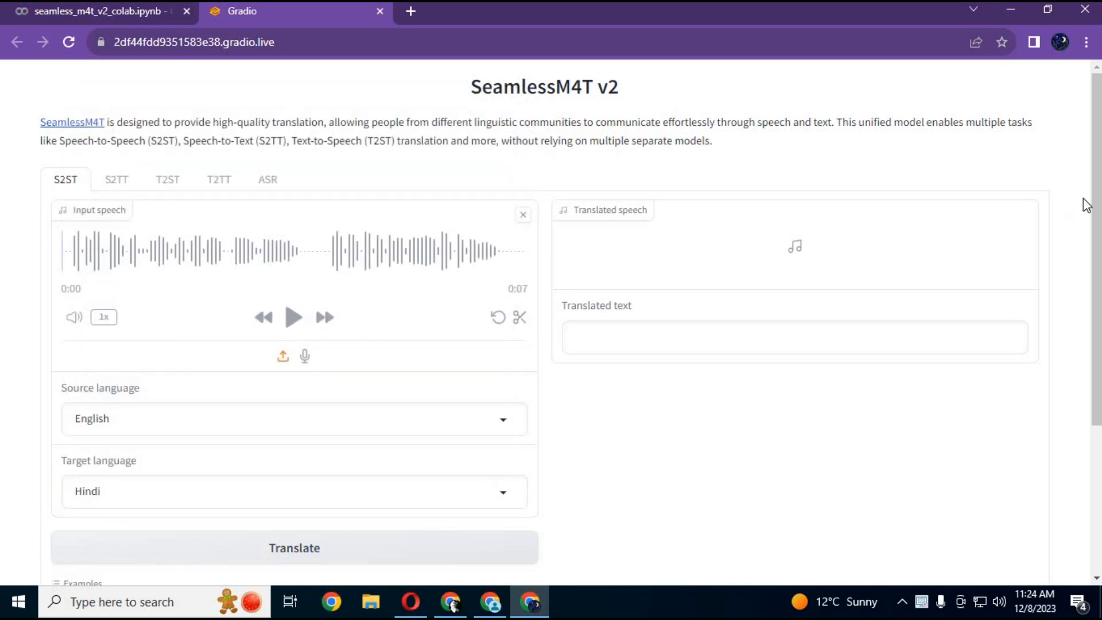
{"action": "scroll", "scroll_direction": "down", "scroll_amount": 3}
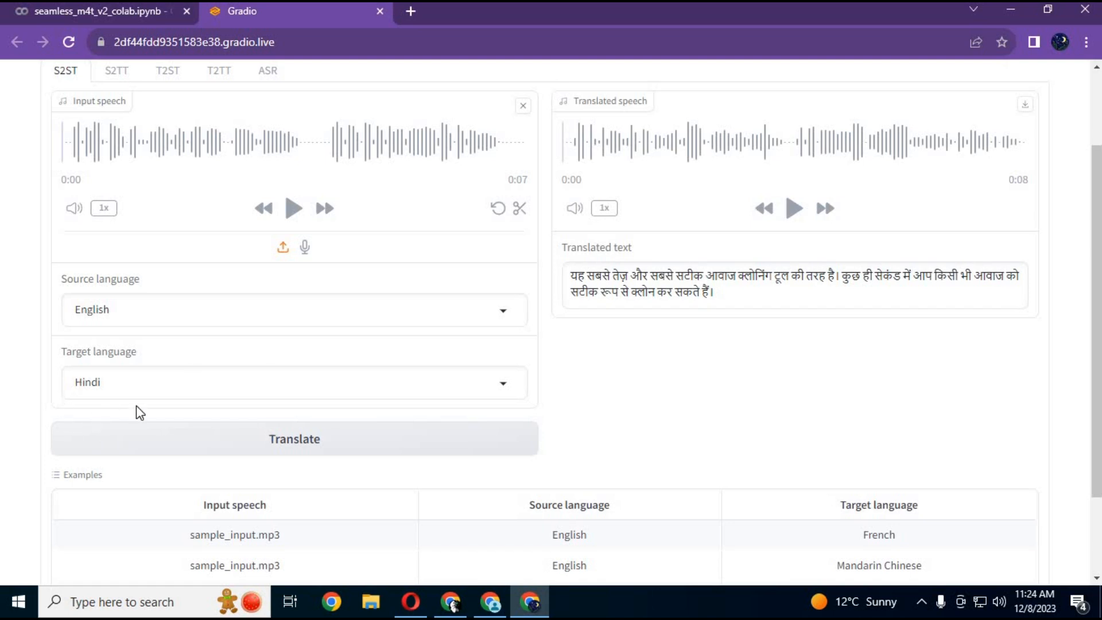
{"action": "left_click", "coordinate": [793, 208]}
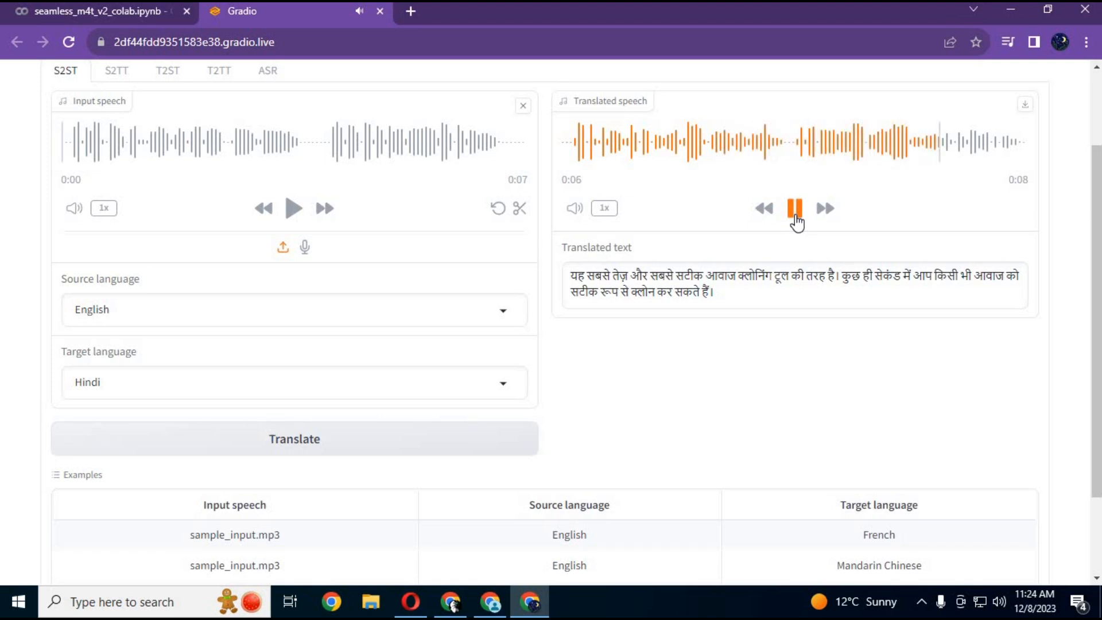
{"action": "left_click", "coordinate": [794, 209]}
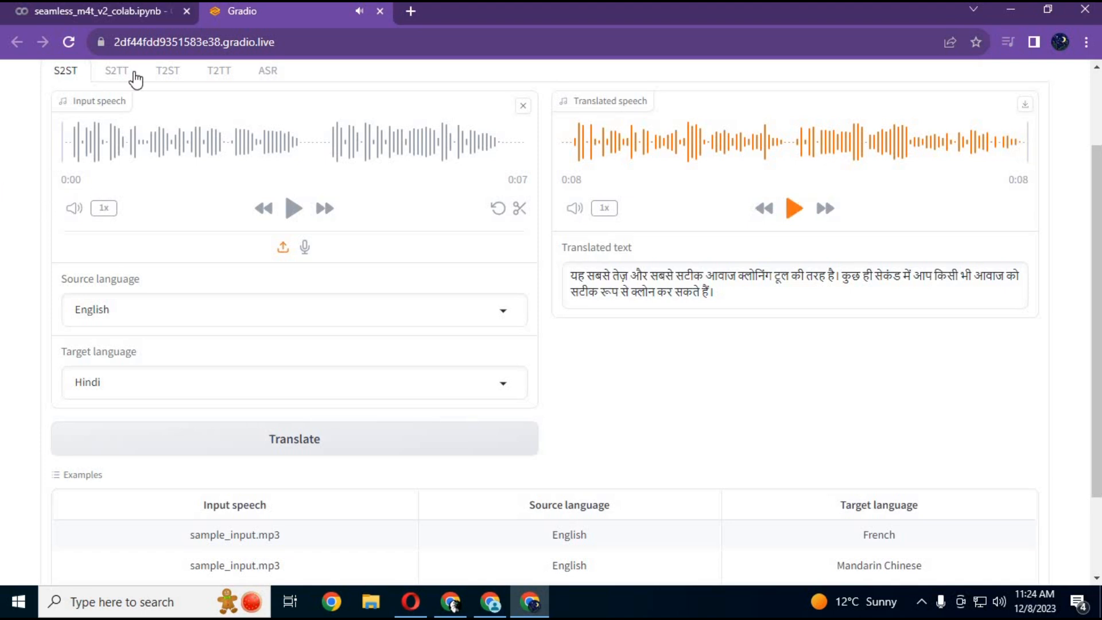
- Run speech-to-text translation of the clip into Hindi on the S2TT task
{"action": "left_click", "coordinate": [117, 70]}
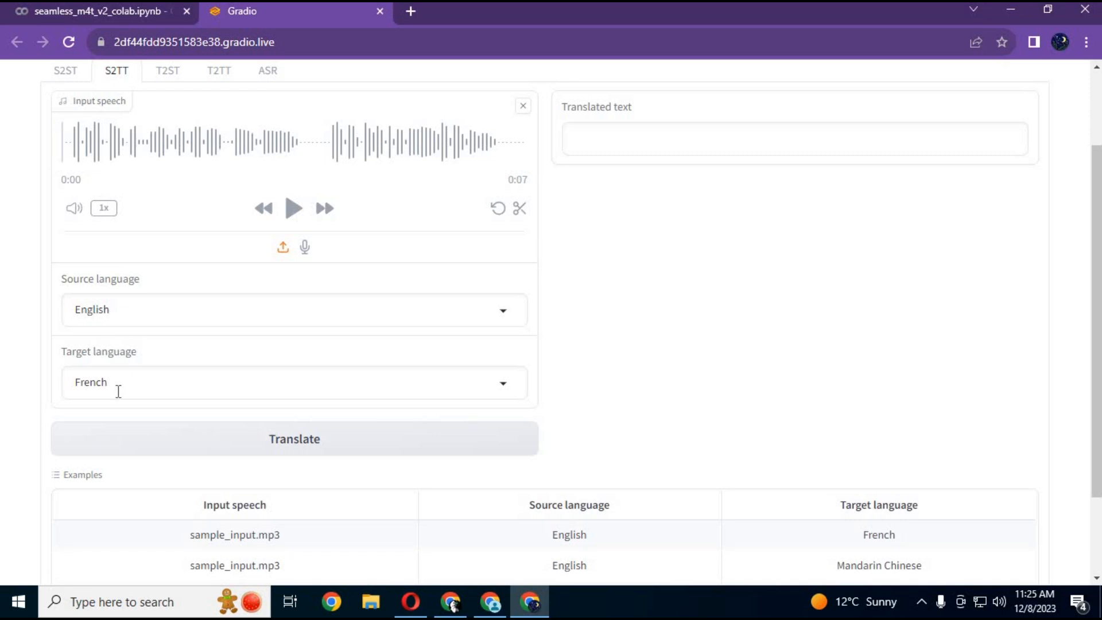
{"action": "left_click", "coordinate": [293, 381]}
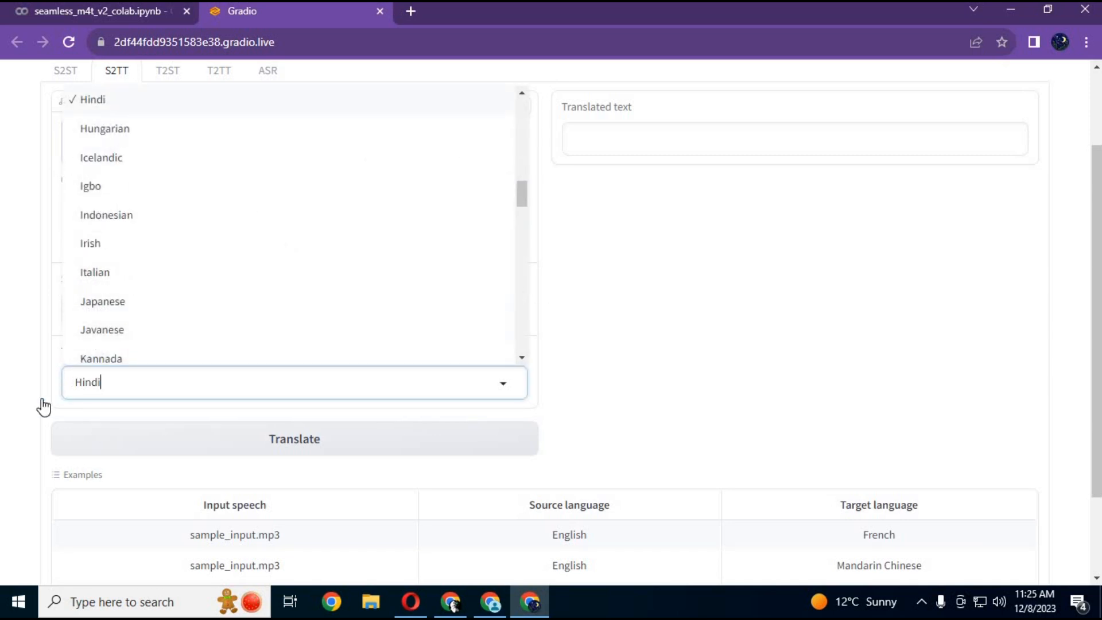
{"action": "left_click", "coordinate": [92, 99]}
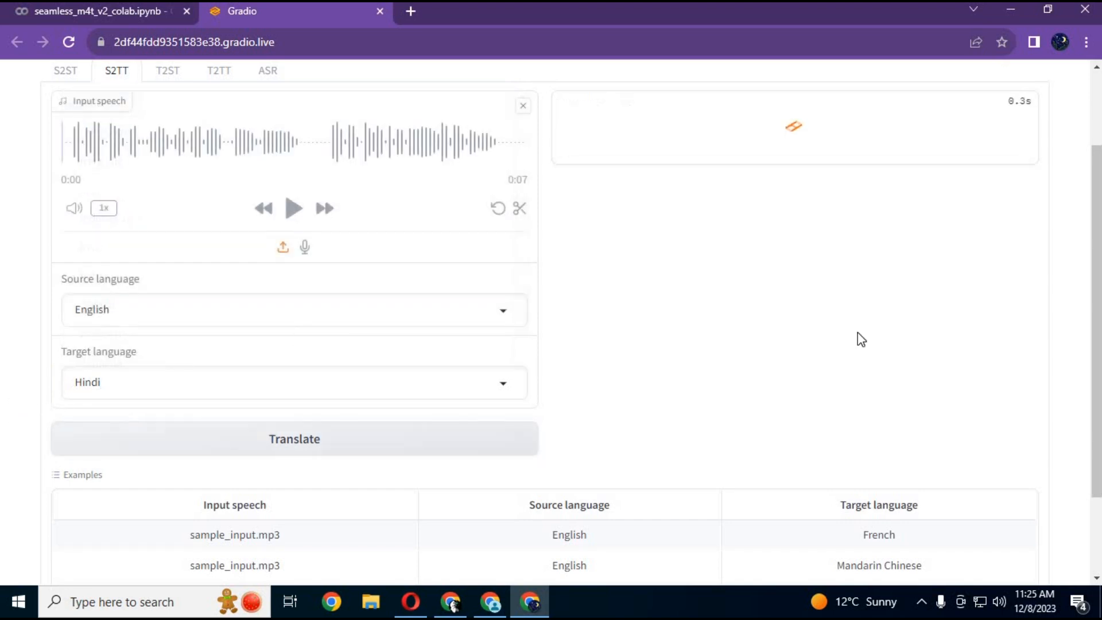
{"action": "left_click", "coordinate": [294, 438]}
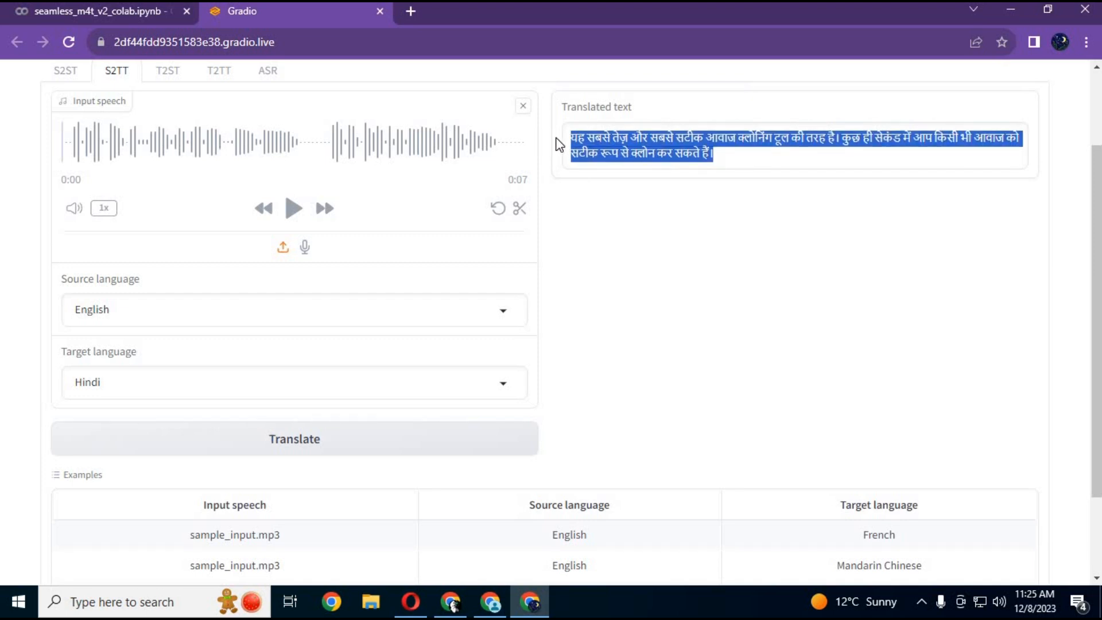
{"action": "mouse_move", "coordinate": [202, 94]}
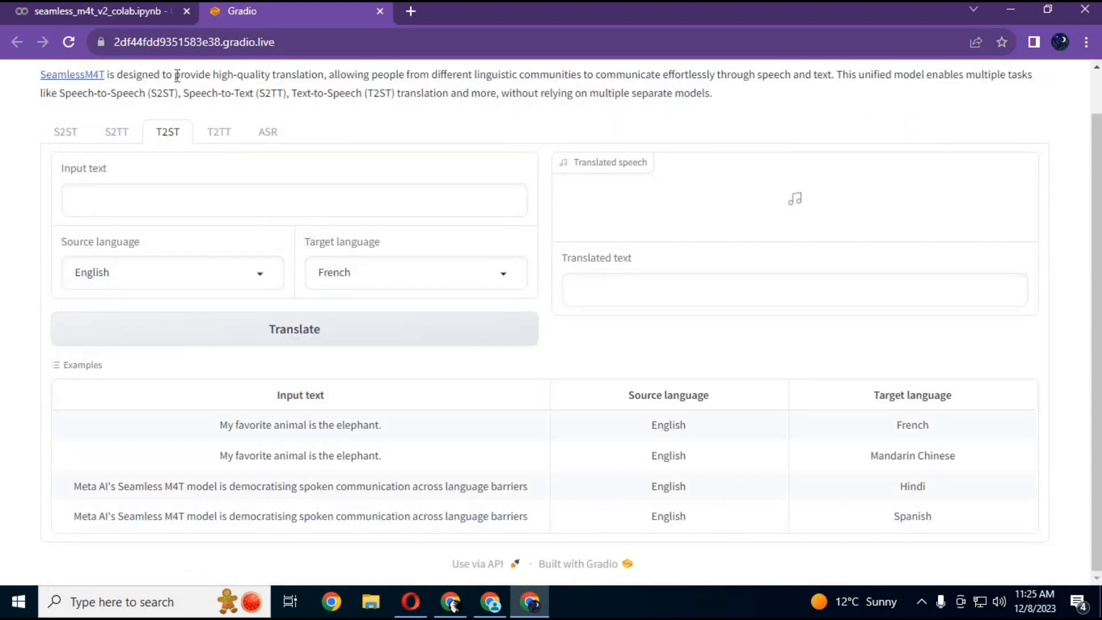
- Enter 'hey guys thank you for watching my video' as the T2ST input text
{"action": "left_click", "coordinate": [294, 199]}
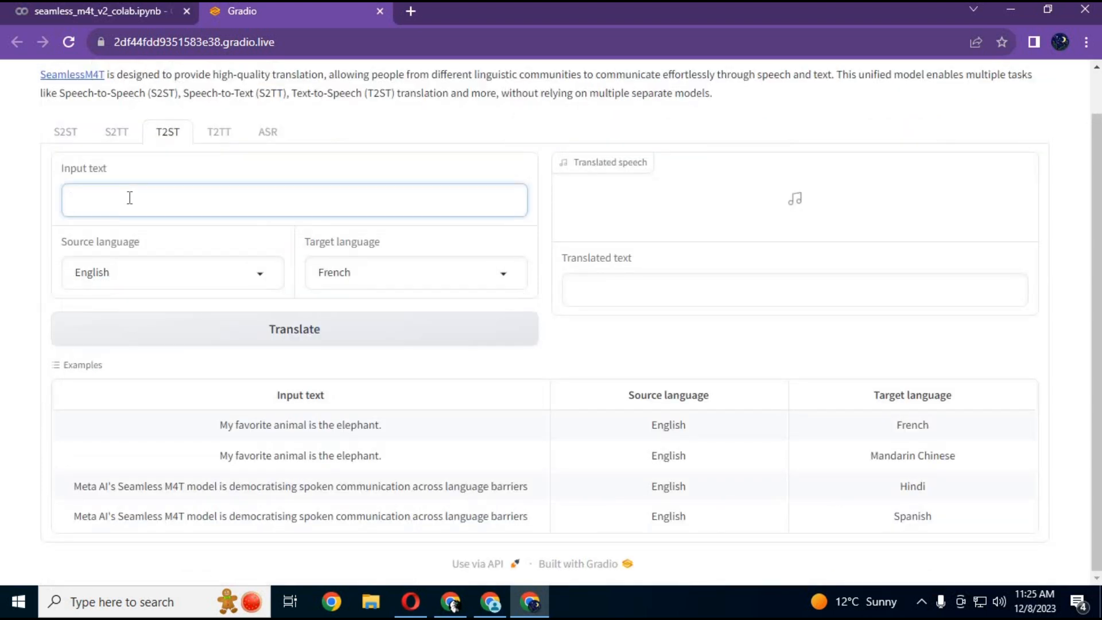
{"action": "left_click", "coordinate": [128, 200]}
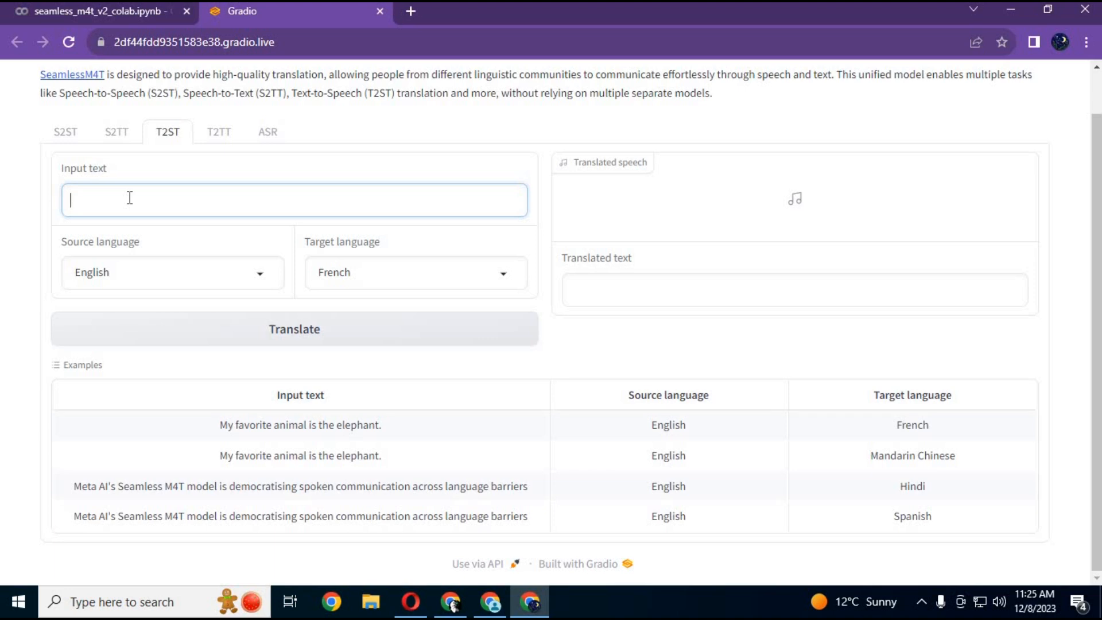
{"action": "type", "text": "hey guys"}
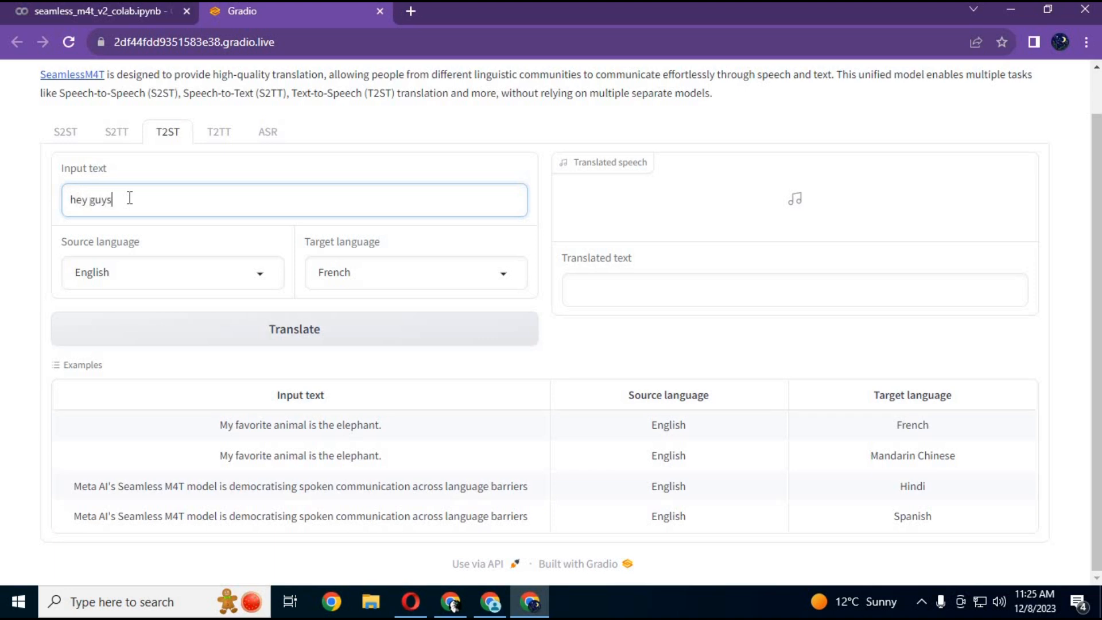
{"action": "type", "text": "thank y"}
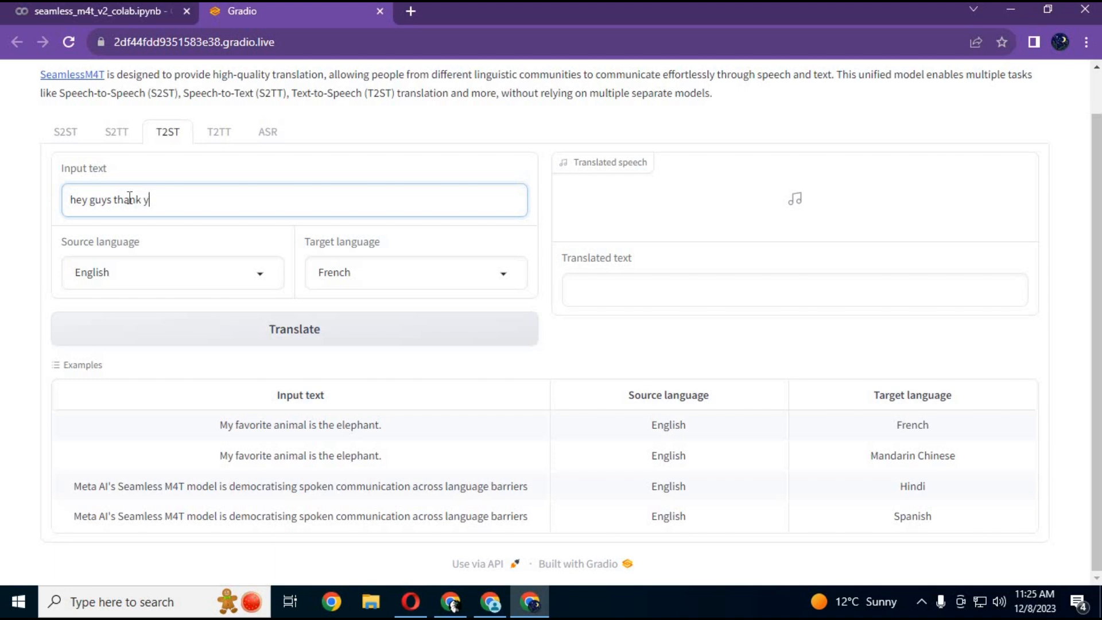
{"action": "type", "text": "ou for wa"}
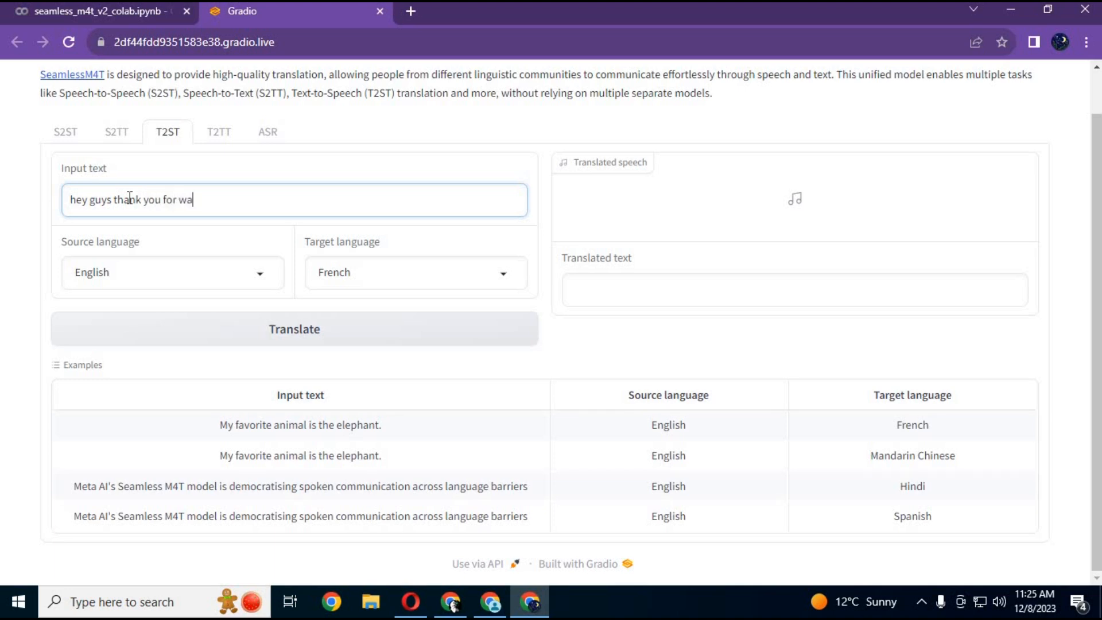
{"action": "type", "text": "tching my"}
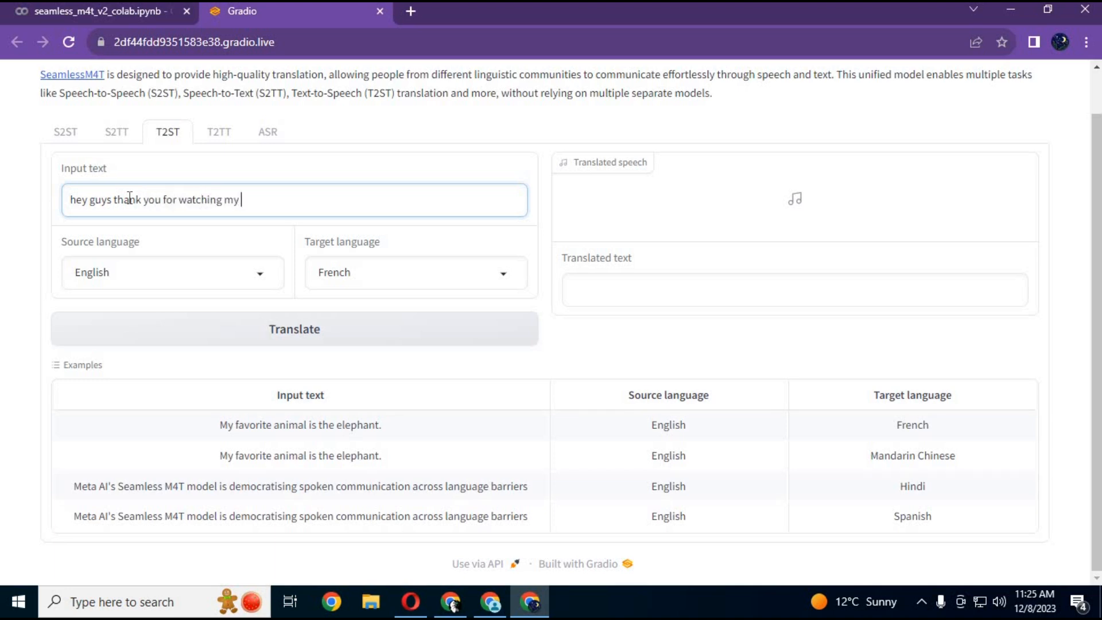
{"action": "type", "text": "video ."}
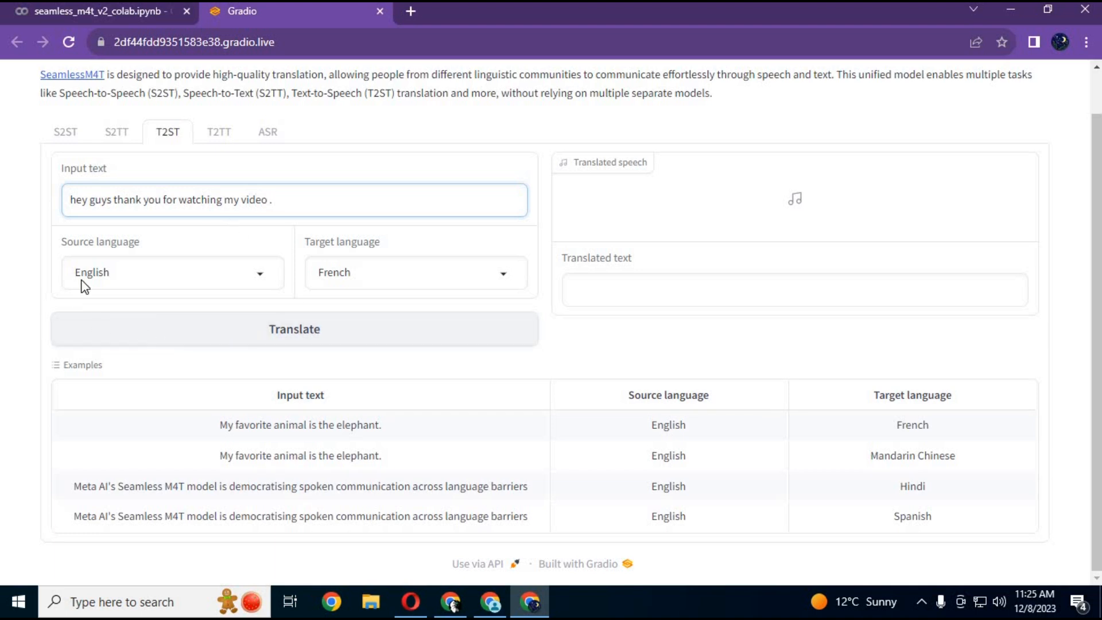
{"action": "mouse_move", "coordinate": [109, 271]}
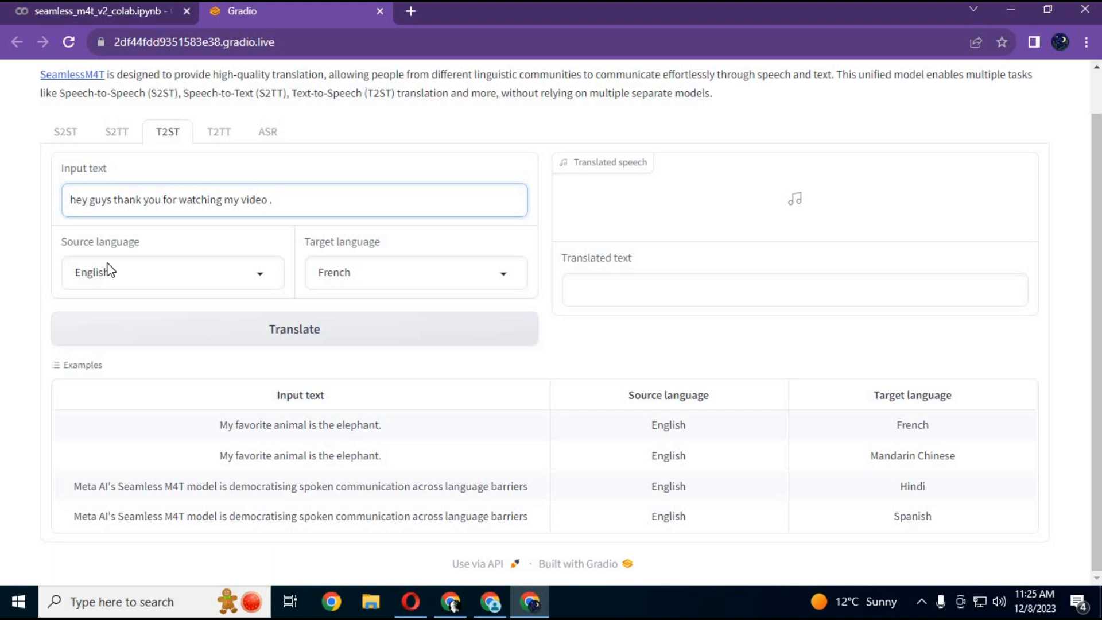
- Generate English speech from the sentence and play the 2-second clip
{"action": "left_click", "coordinate": [414, 274]}
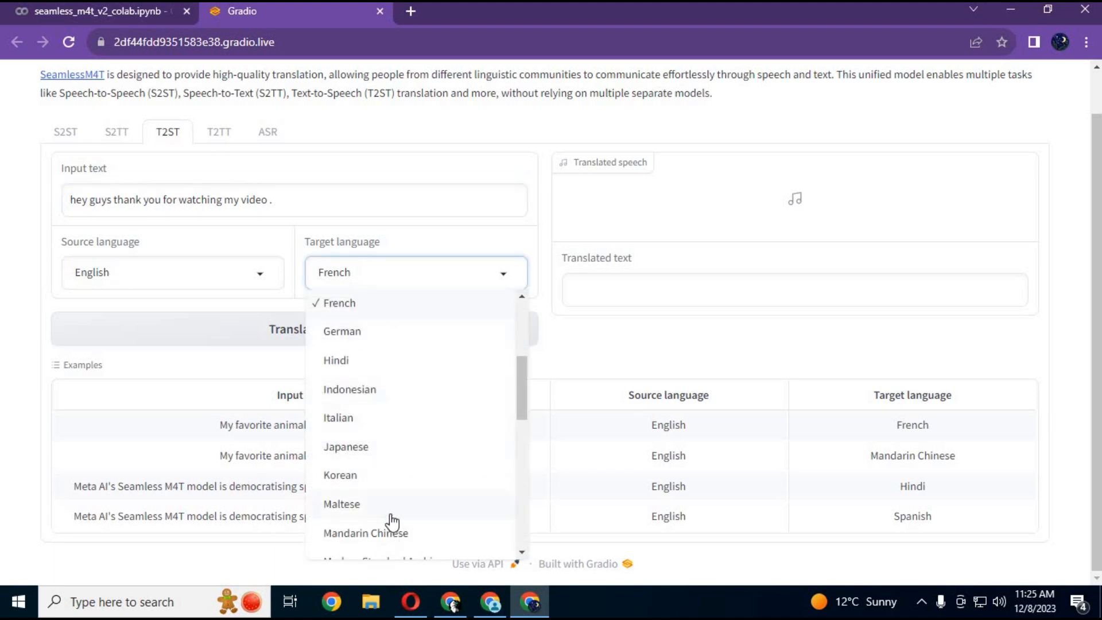
{"action": "scroll", "scroll_direction": "up", "scroll_amount": 3}
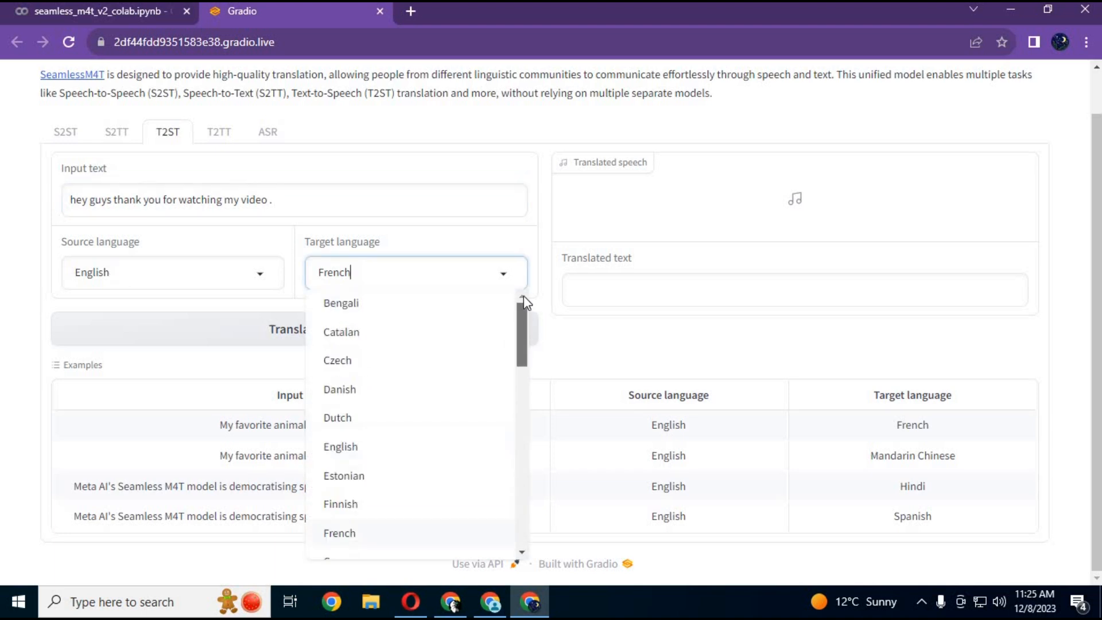
{"action": "left_click", "coordinate": [340, 446]}
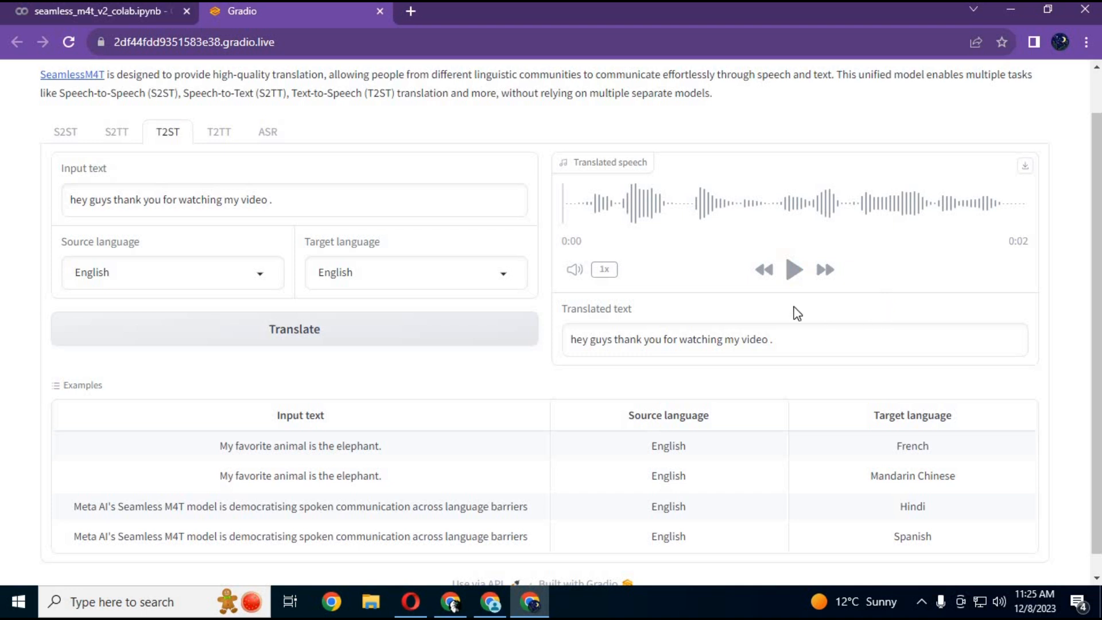
{"action": "left_click", "coordinate": [793, 269]}
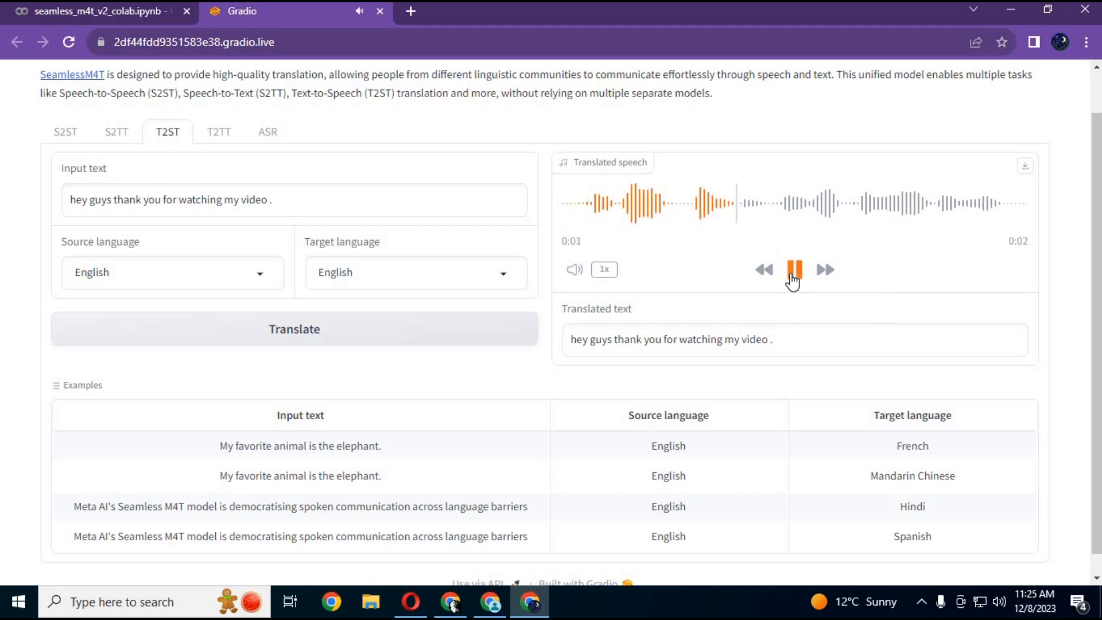
{"action": "left_click", "coordinate": [794, 269]}
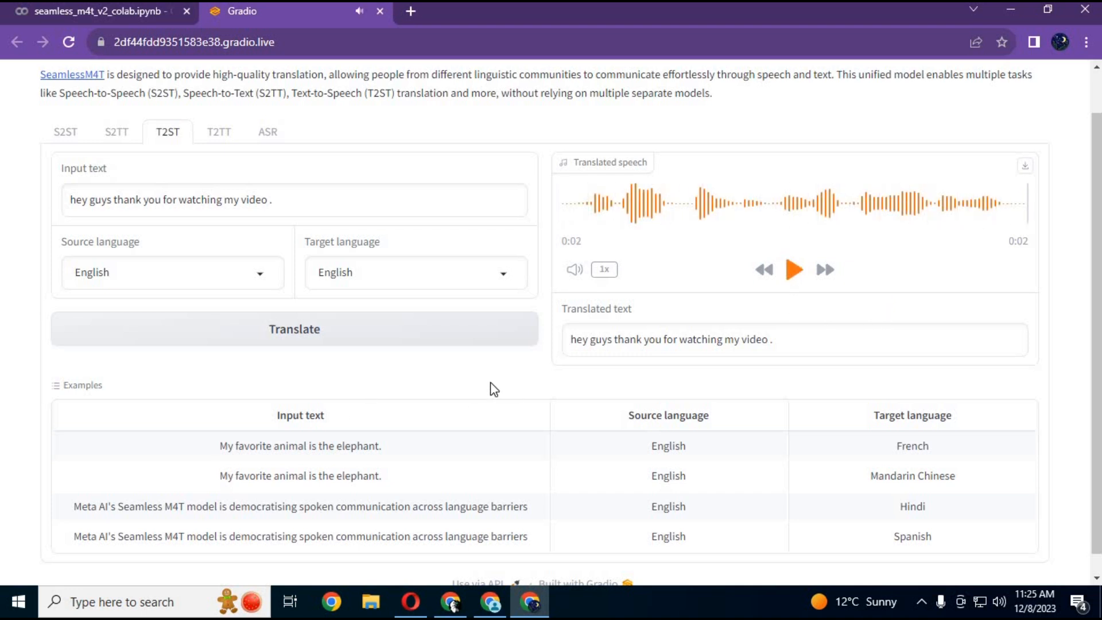
{"action": "left_click", "coordinate": [218, 132]}
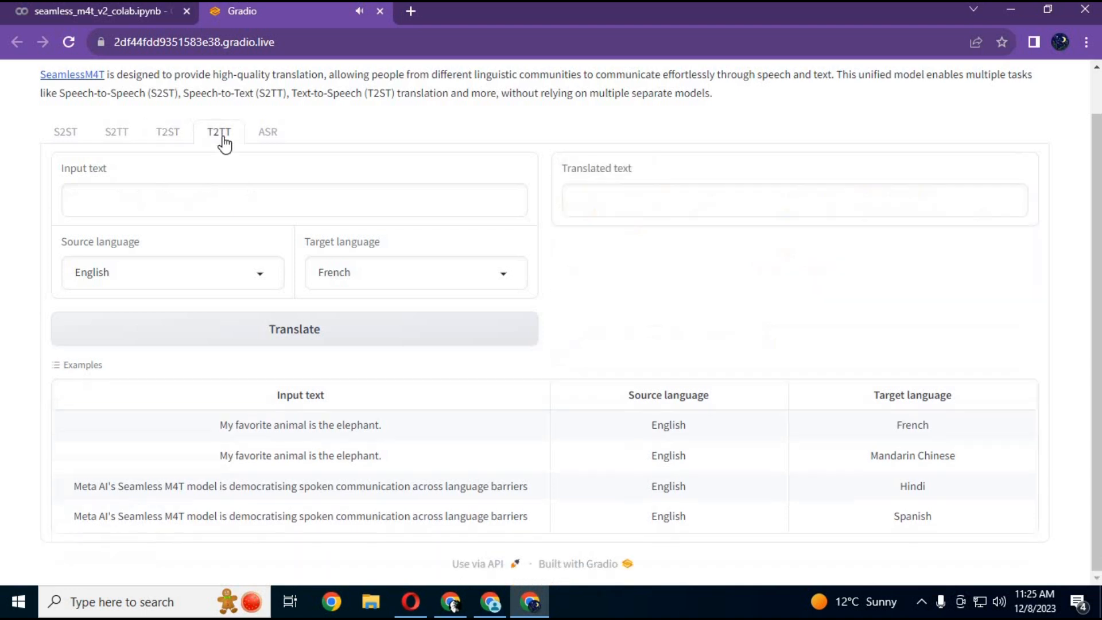
{"action": "mouse_move", "coordinate": [279, 215]}
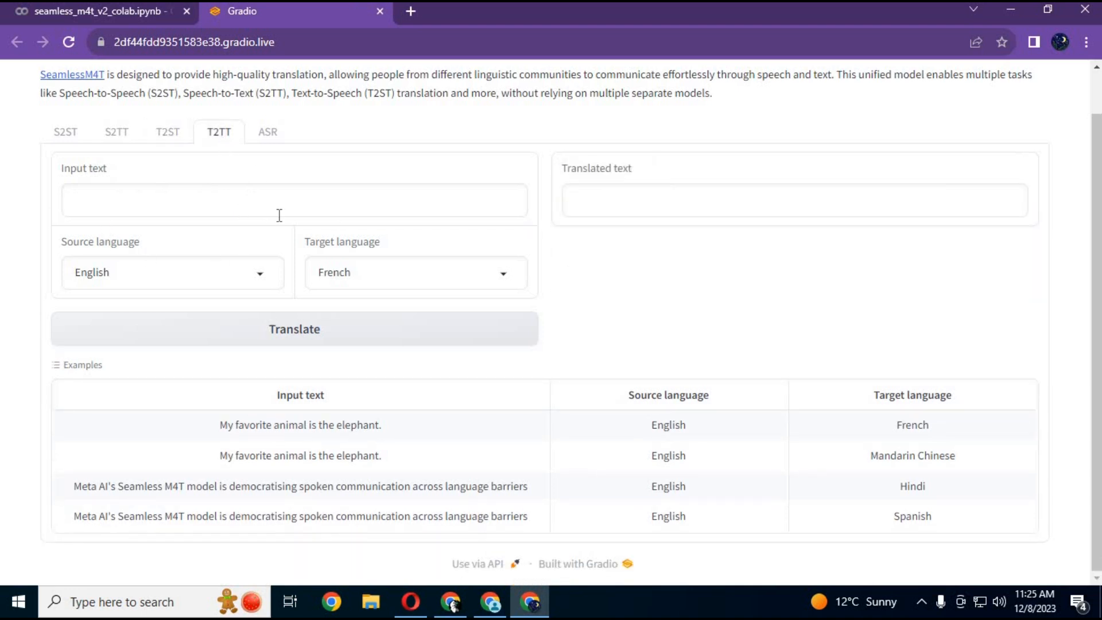
- Enter 'hey guys thank you for watching my video' as the T2TT input text
{"action": "left_click", "coordinate": [294, 200]}
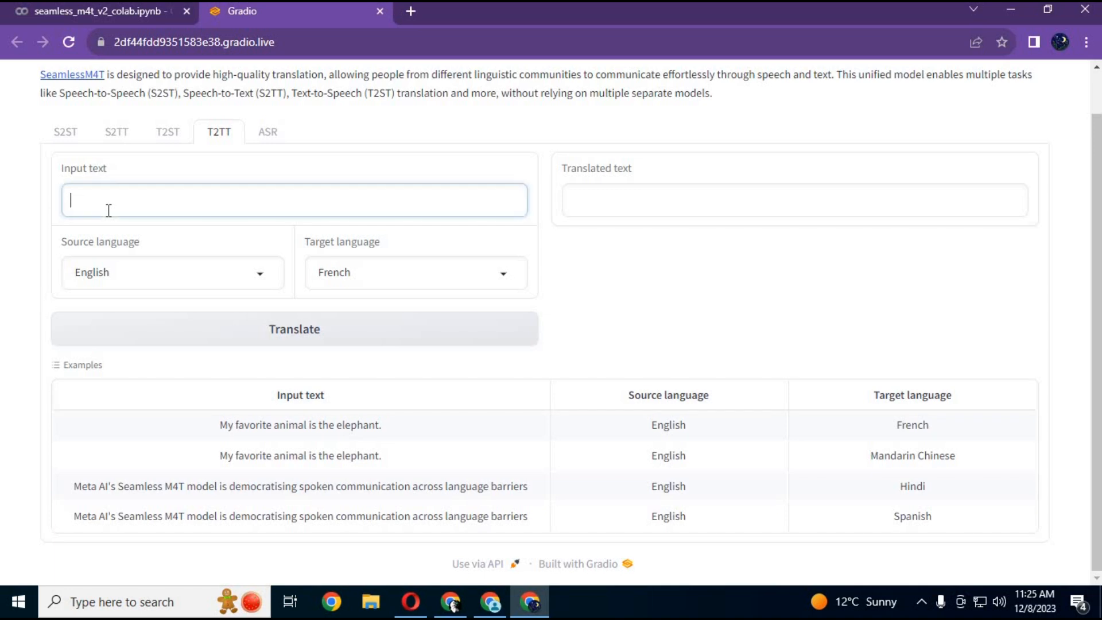
{"action": "type", "text": "hey g"}
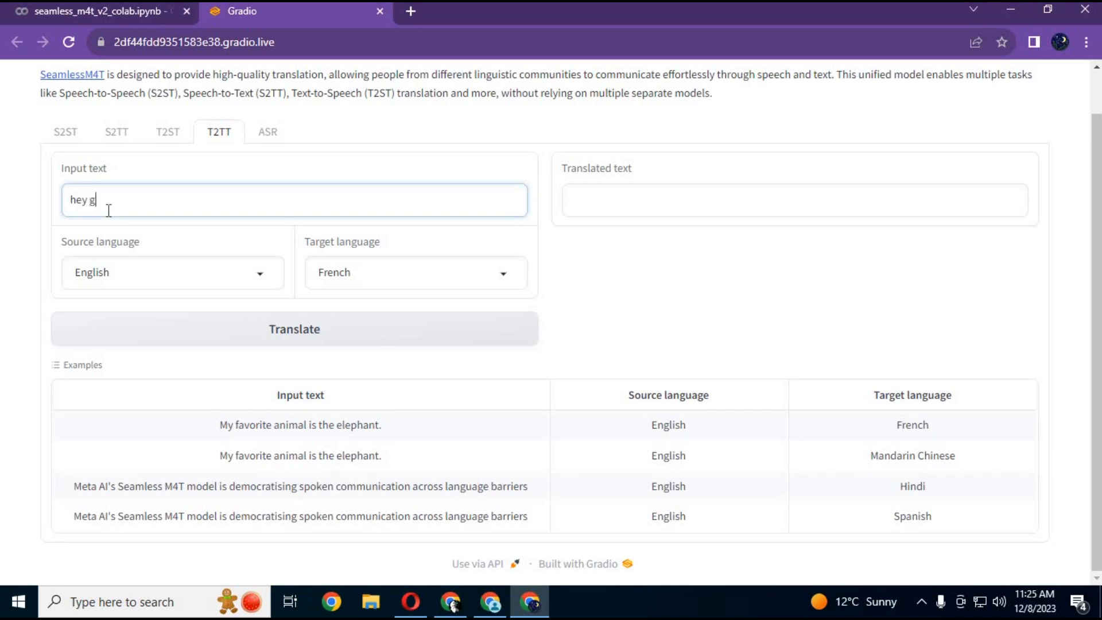
{"action": "type", "text": "uys than"}
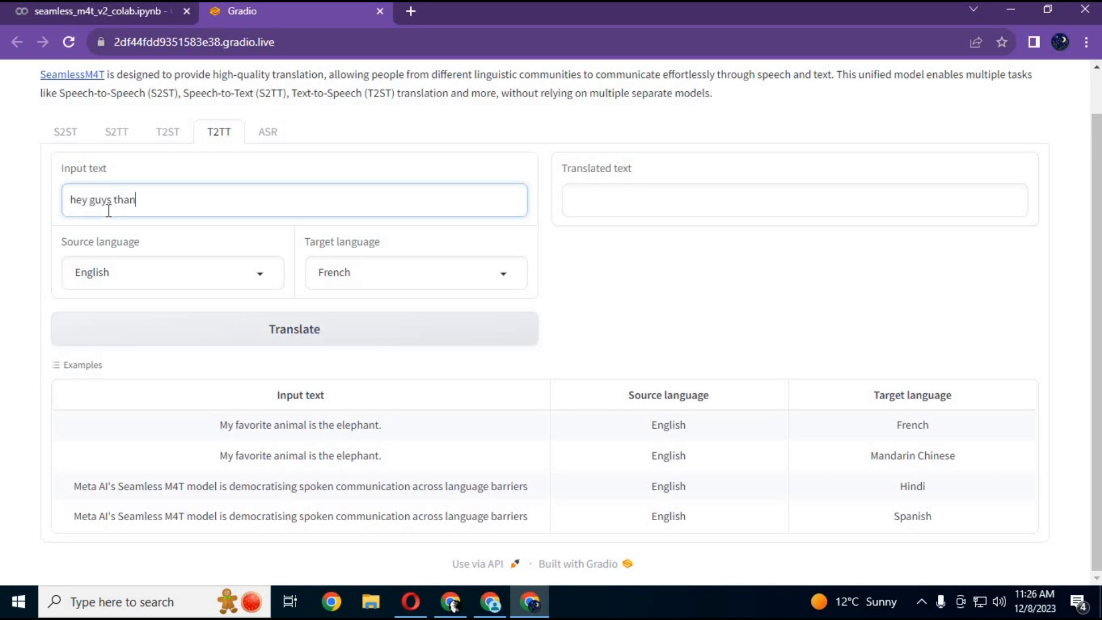
{"action": "type", "text": "k you for"}
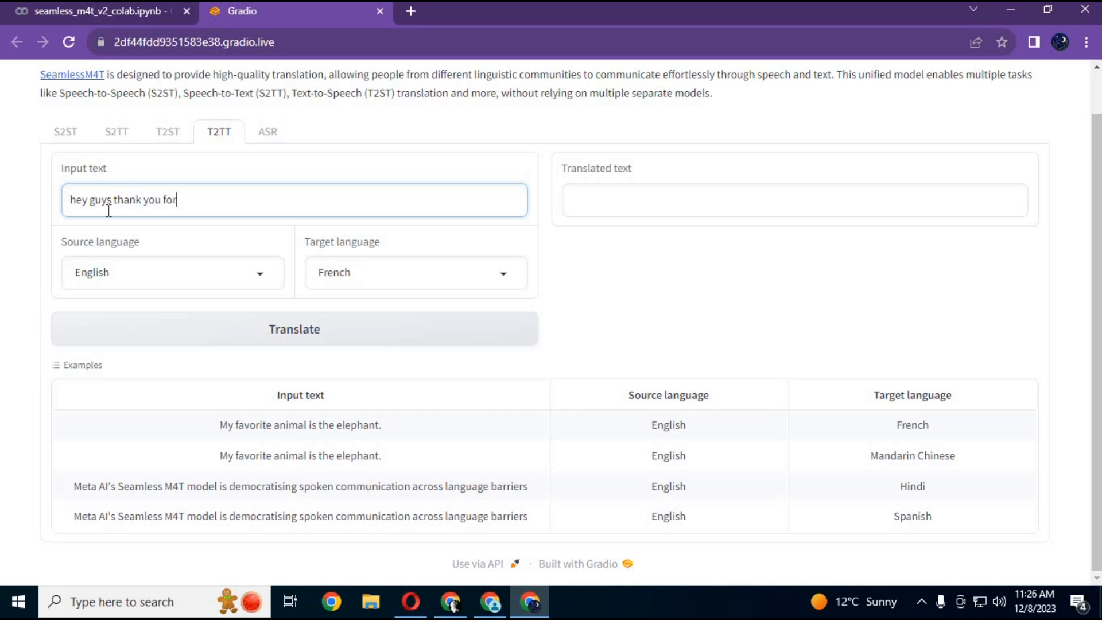
{"action": "type", "text": "watching"}
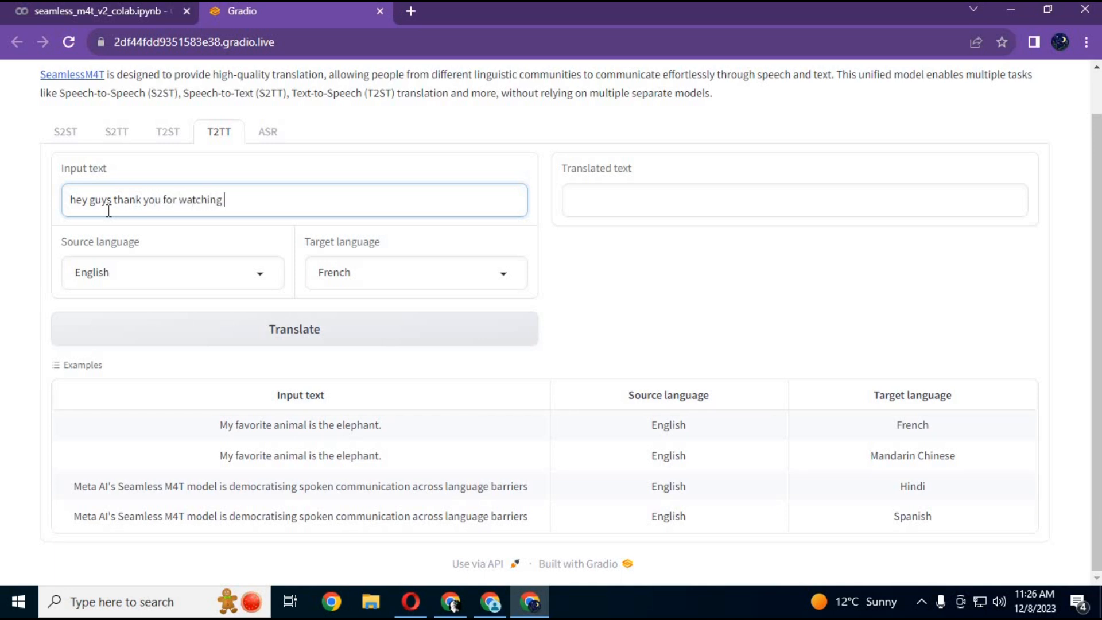
{"action": "type", "text": "my video"}
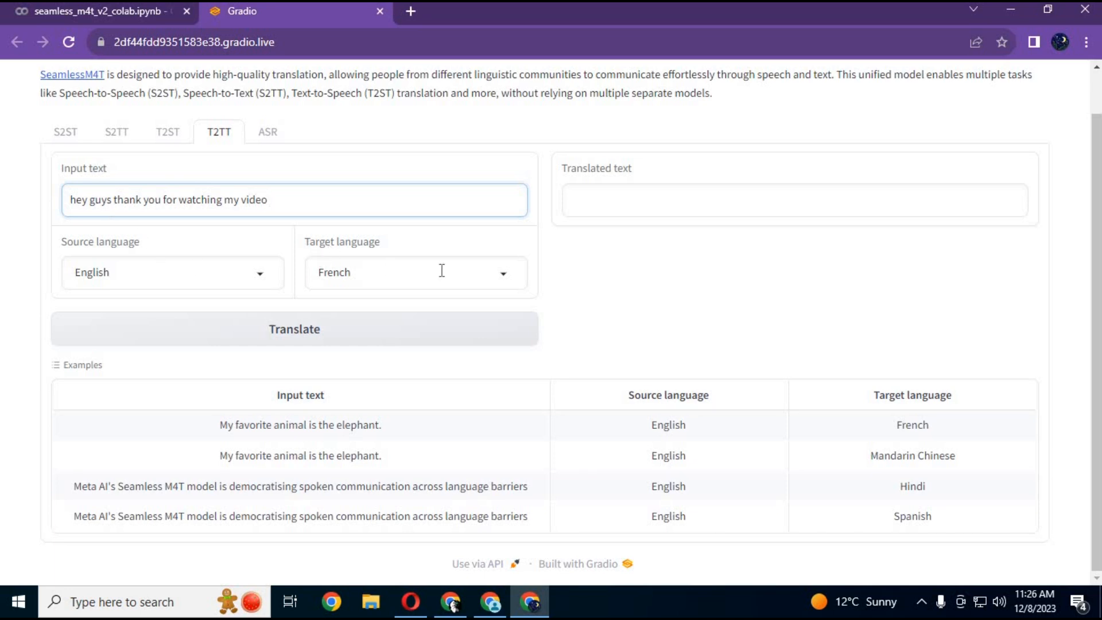
- Translate the sentence with English as the target, returning the same sentence
{"action": "left_click", "coordinate": [414, 272]}
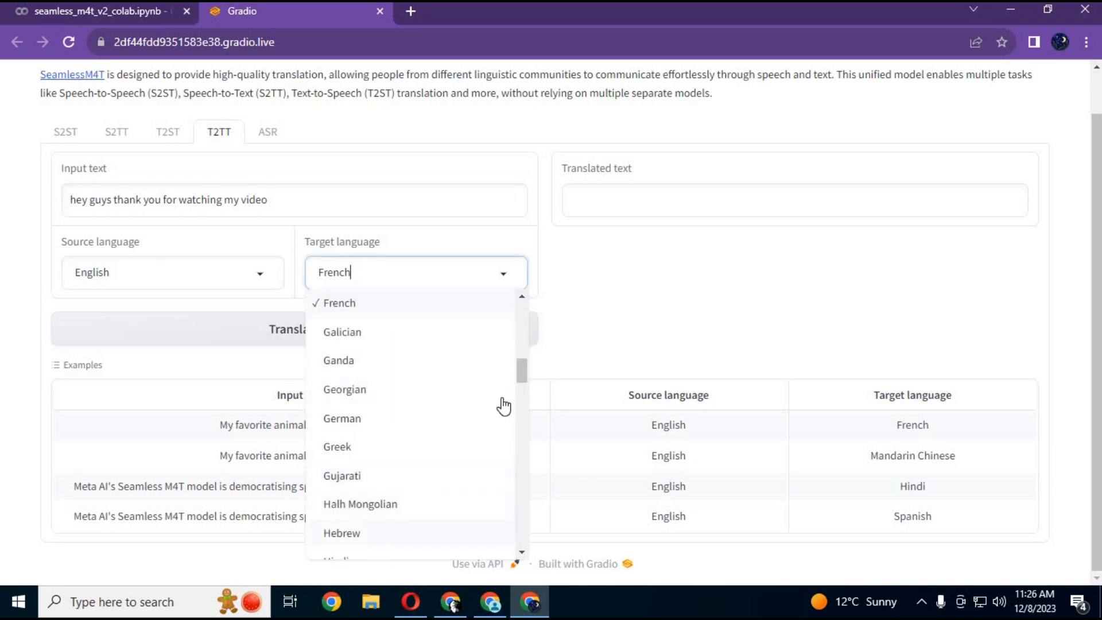
{"action": "scroll", "scroll_direction": "up", "scroll_amount": 3}
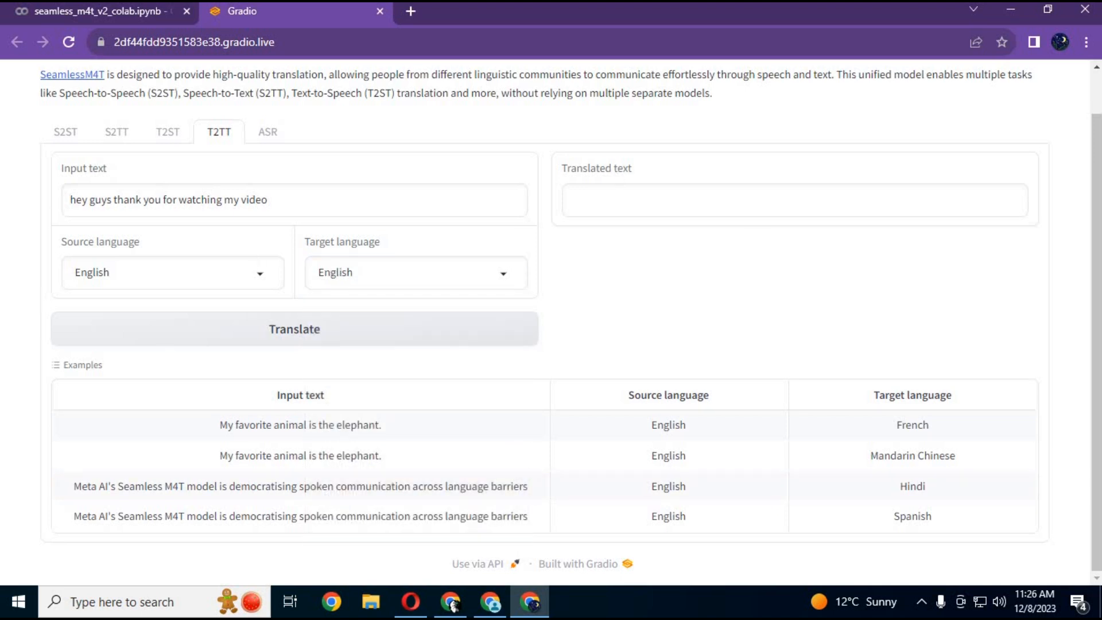
{"action": "mouse_move", "coordinate": [477, 340]}
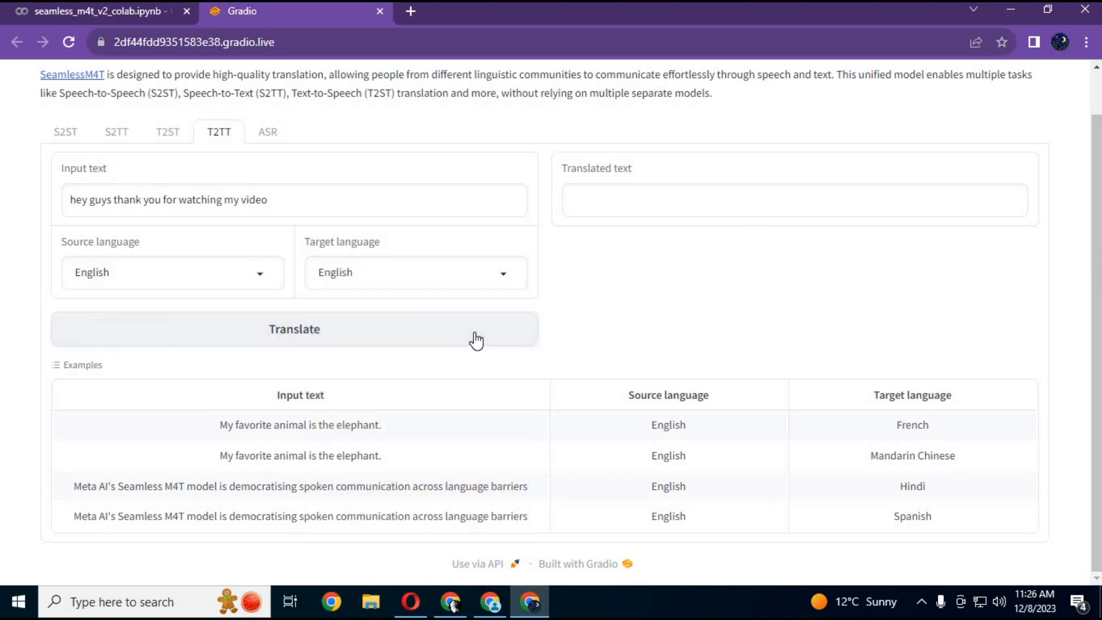
{"action": "left_click", "coordinate": [294, 329]}
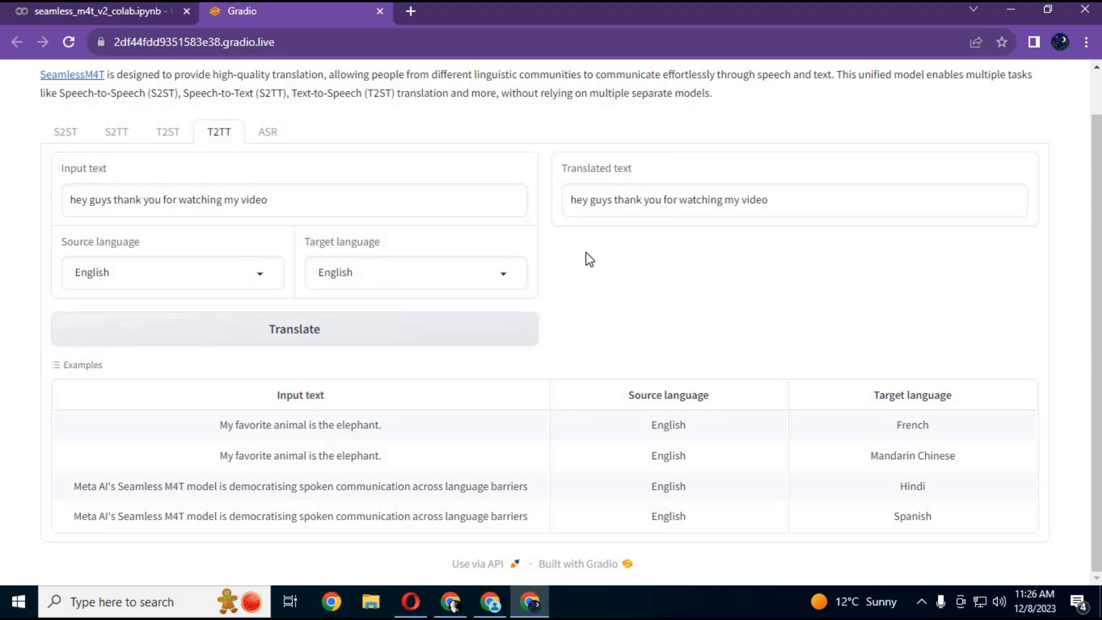
{"action": "mouse_move", "coordinate": [209, 109]}
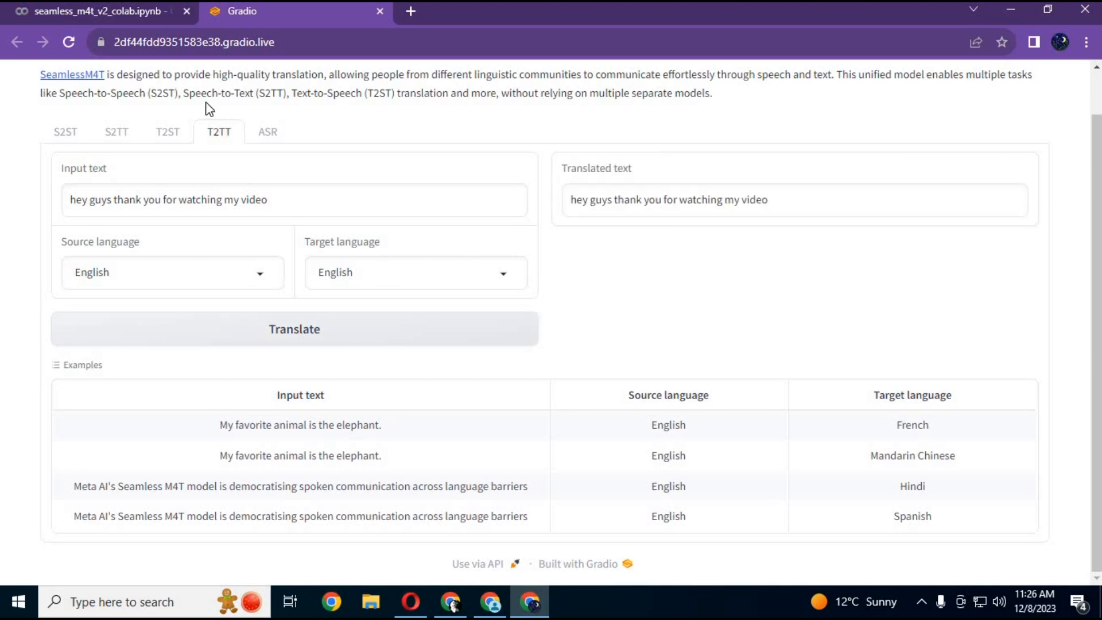
- Load the sample audio file as input on the ASR task
{"action": "left_click", "coordinate": [268, 132]}
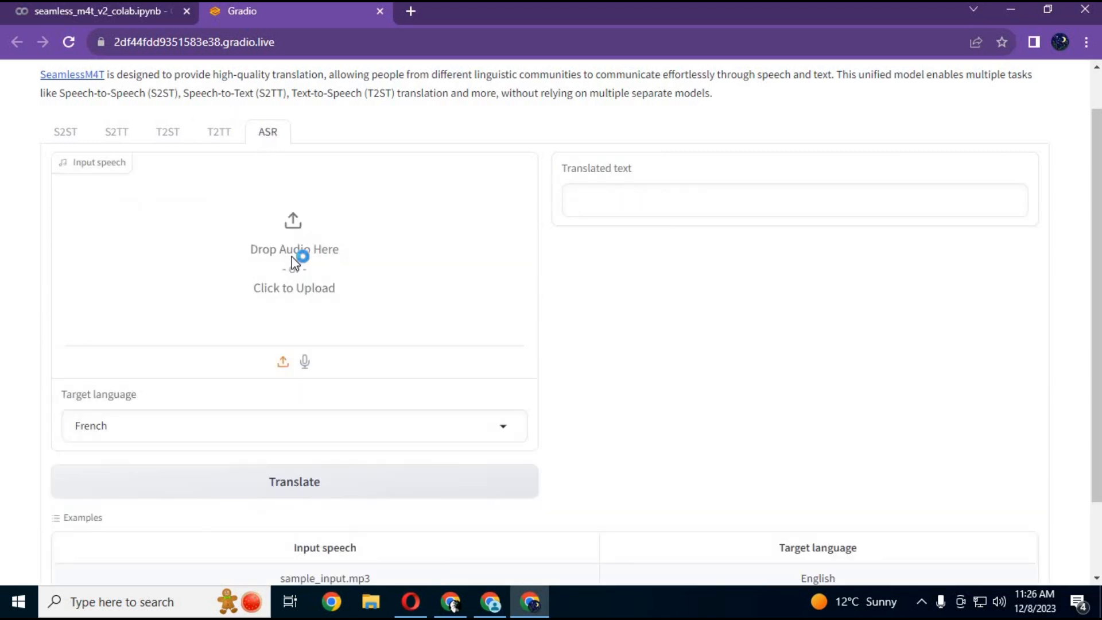
{"action": "left_click", "coordinate": [294, 253]}
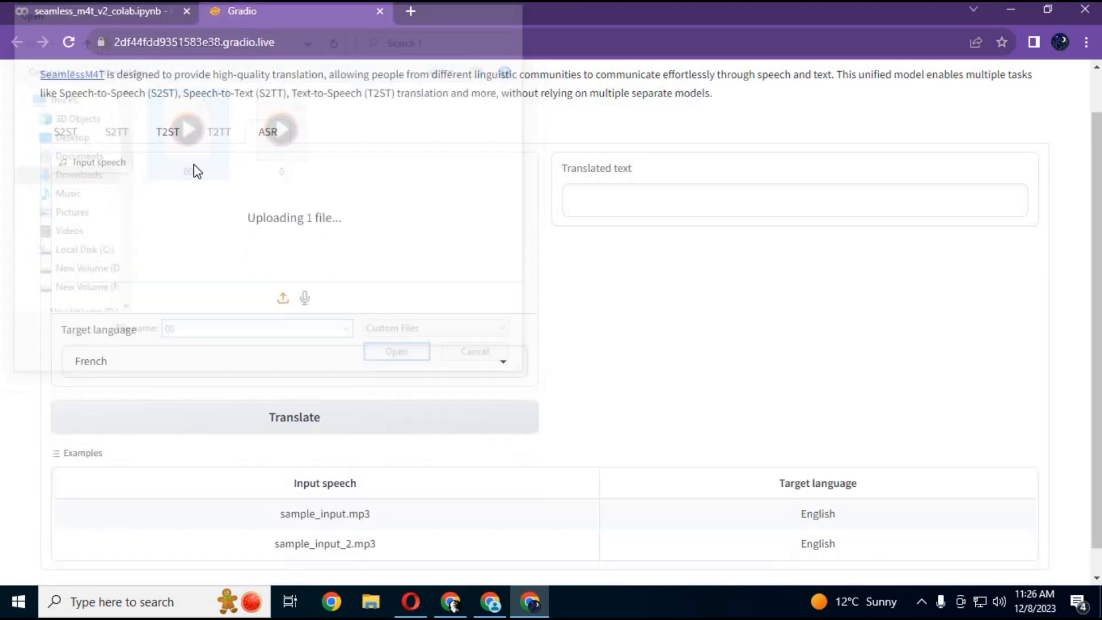
{"action": "left_click", "coordinate": [396, 351]}
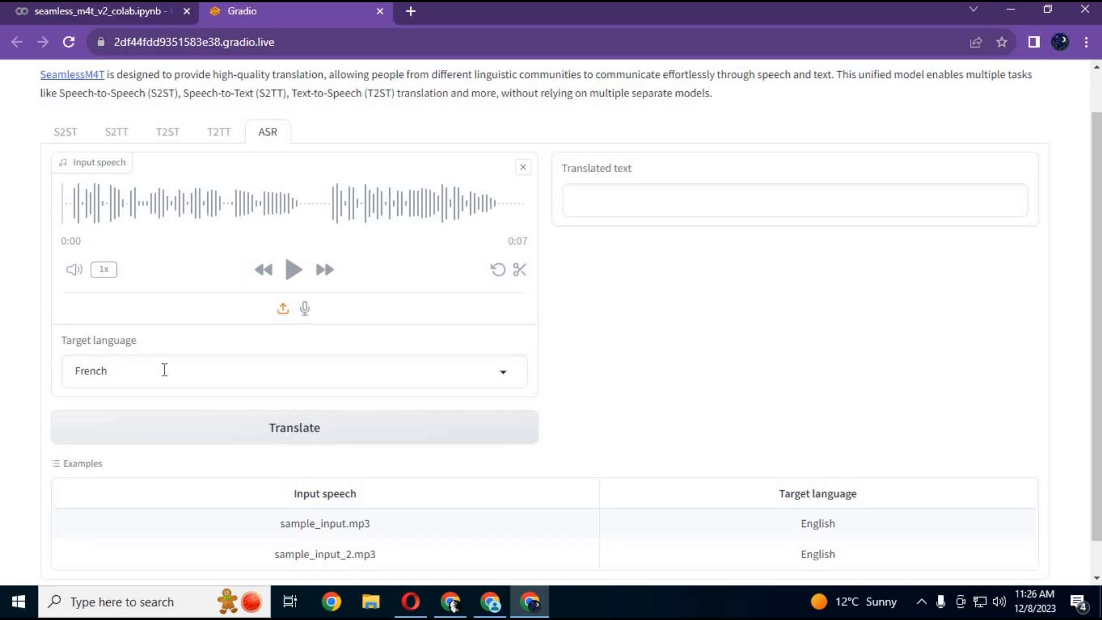
- Start speech recognition with Urdu as target, then return to the Colab notebook
{"action": "left_click", "coordinate": [294, 371]}
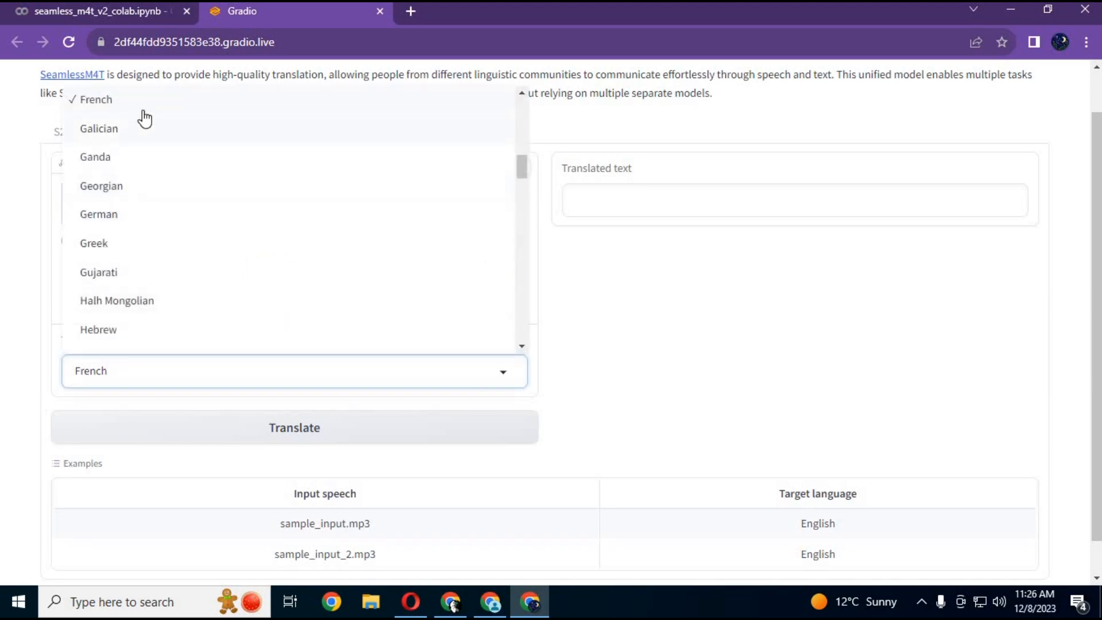
{"action": "scroll", "scroll_direction": "up", "scroll_amount": 3}
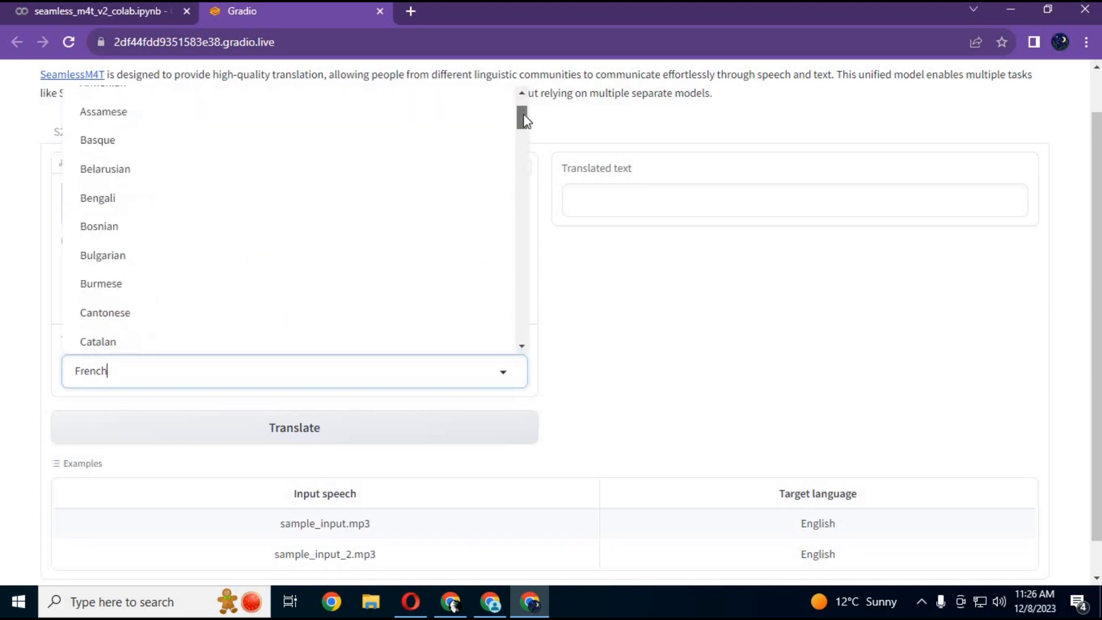
{"action": "scroll", "scroll_direction": "down", "scroll_amount": 3}
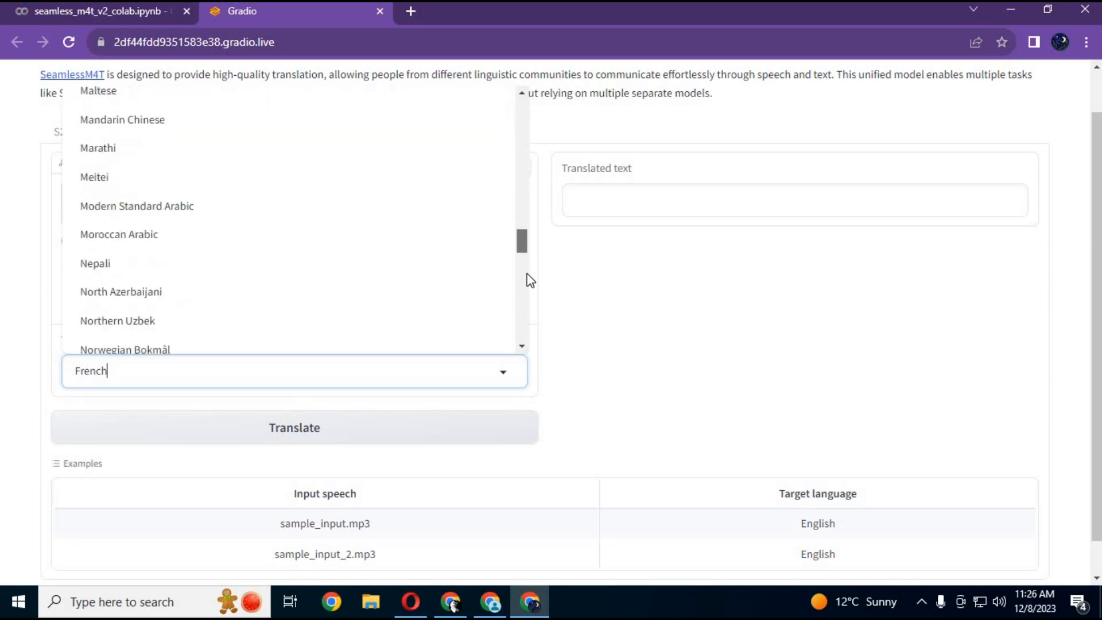
{"action": "scroll", "scroll_direction": "down", "scroll_amount": 3}
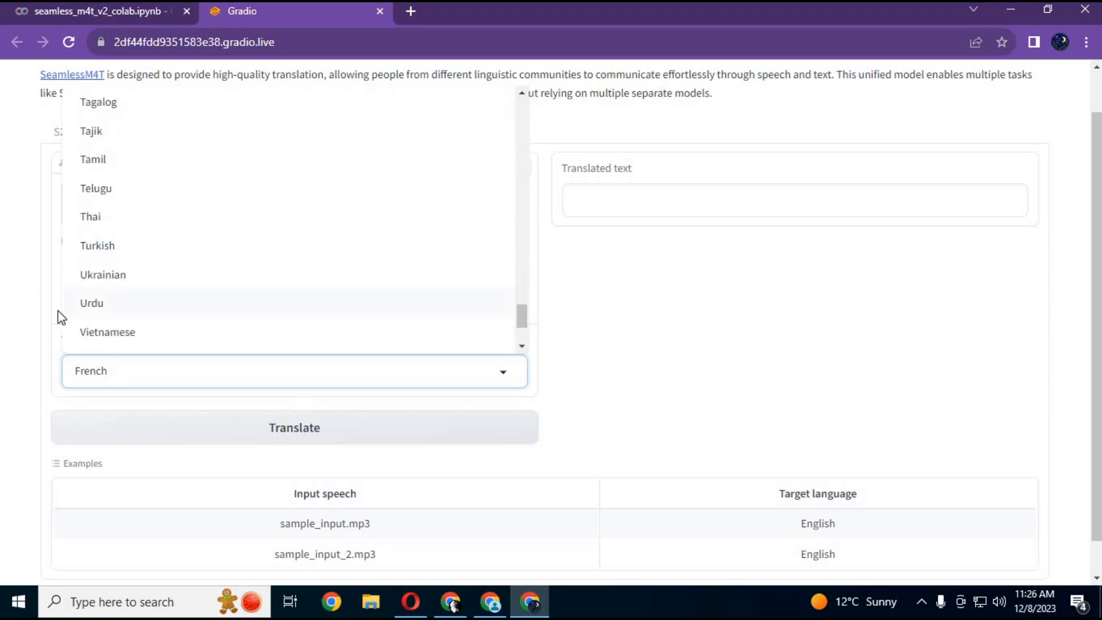
{"action": "scroll", "scroll_direction": "up", "scroll_amount": 3}
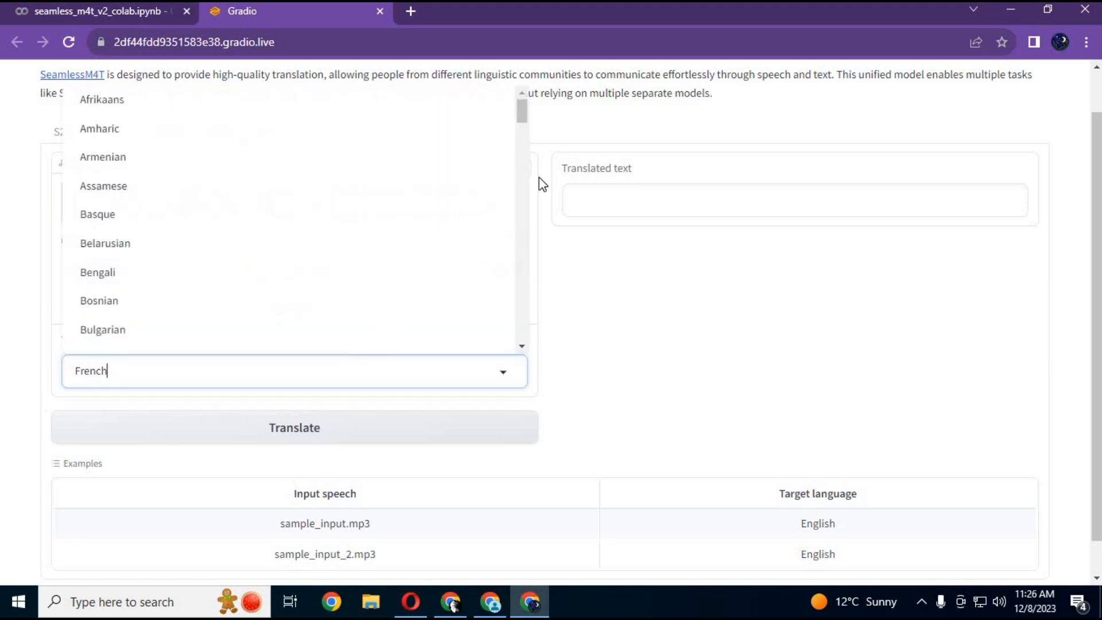
{"action": "scroll", "scroll_direction": "down", "scroll_amount": 3}
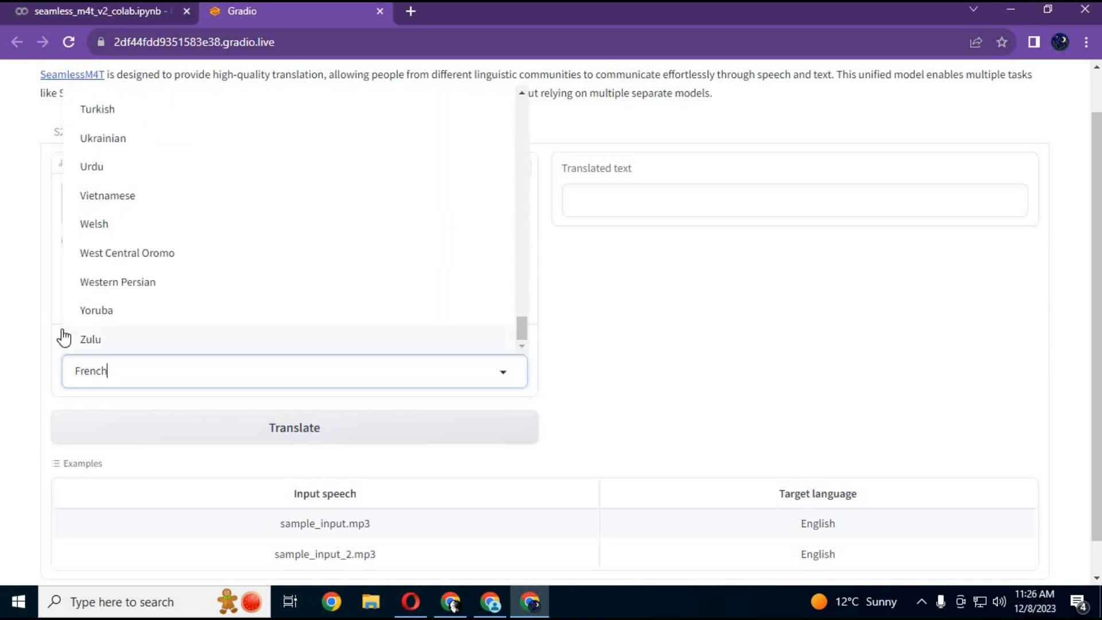
{"action": "left_click", "coordinate": [92, 167]}
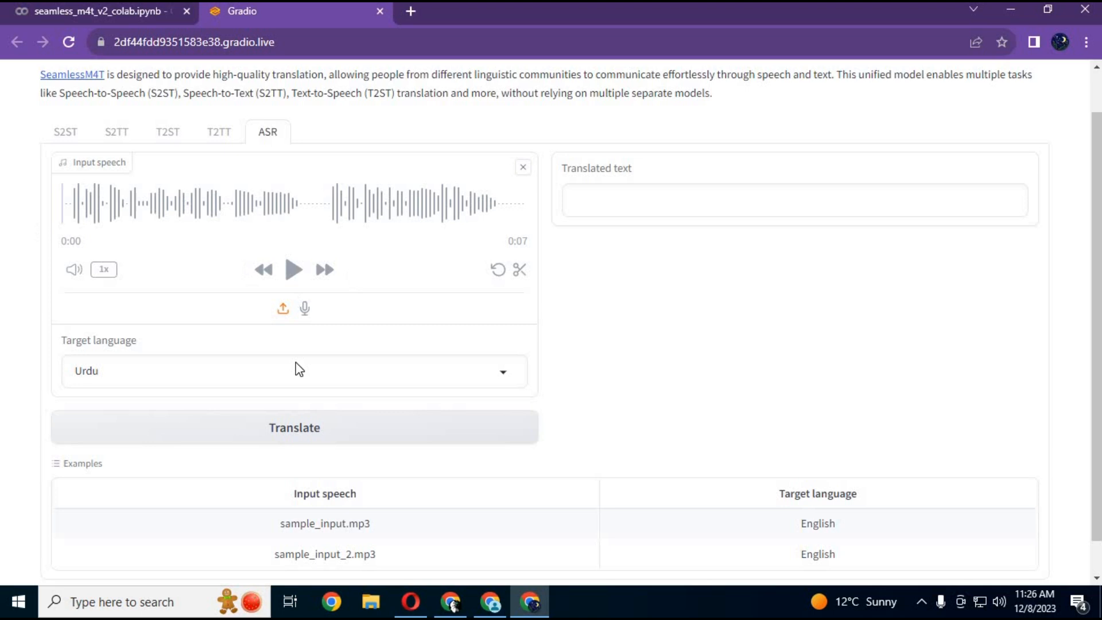
{"action": "left_click", "coordinate": [294, 427]}
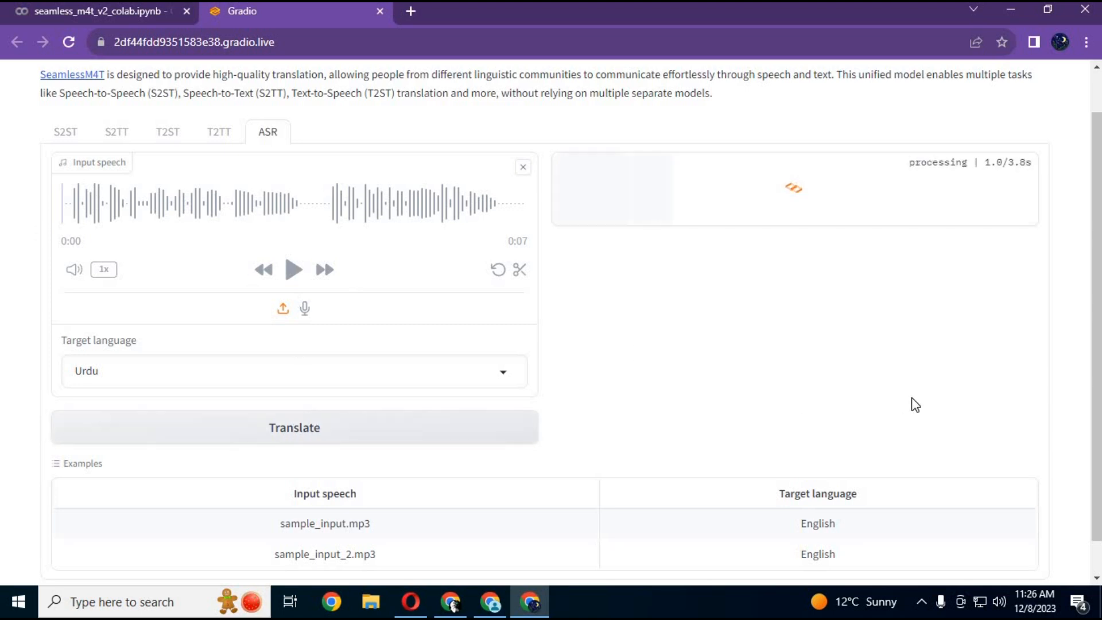
{"action": "left_click", "coordinate": [99, 12]}
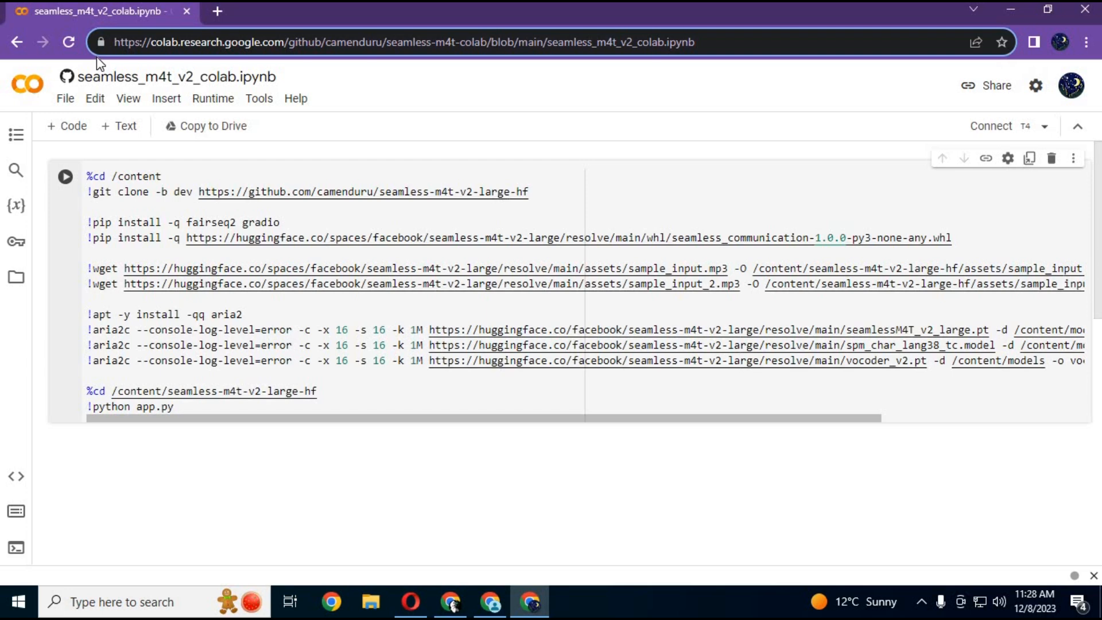
{"action": "mouse_move", "coordinate": [214, 99]}
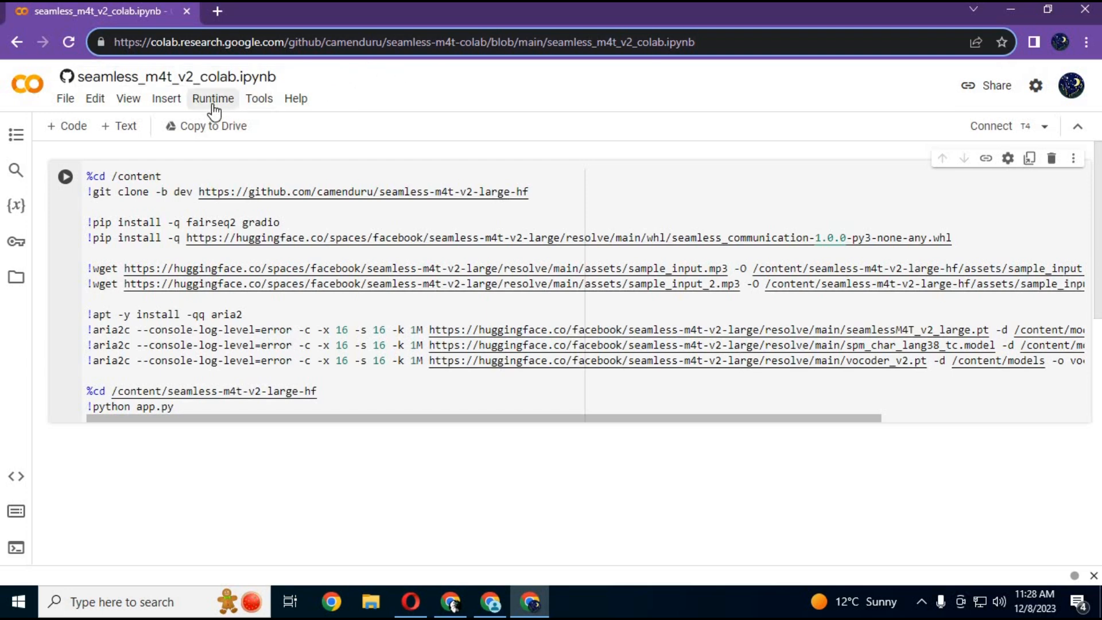
- Change the Colab runtime to a T4 GPU and connect to the Python 3 GPU backend
{"action": "left_click", "coordinate": [213, 98]}
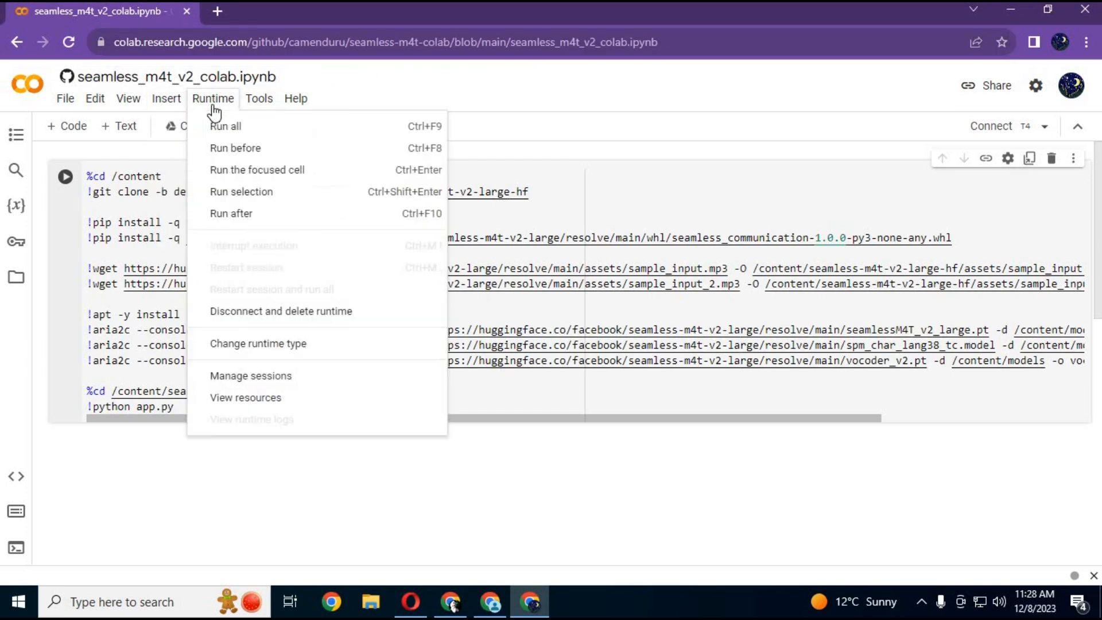
{"action": "mouse_move", "coordinate": [253, 343]}
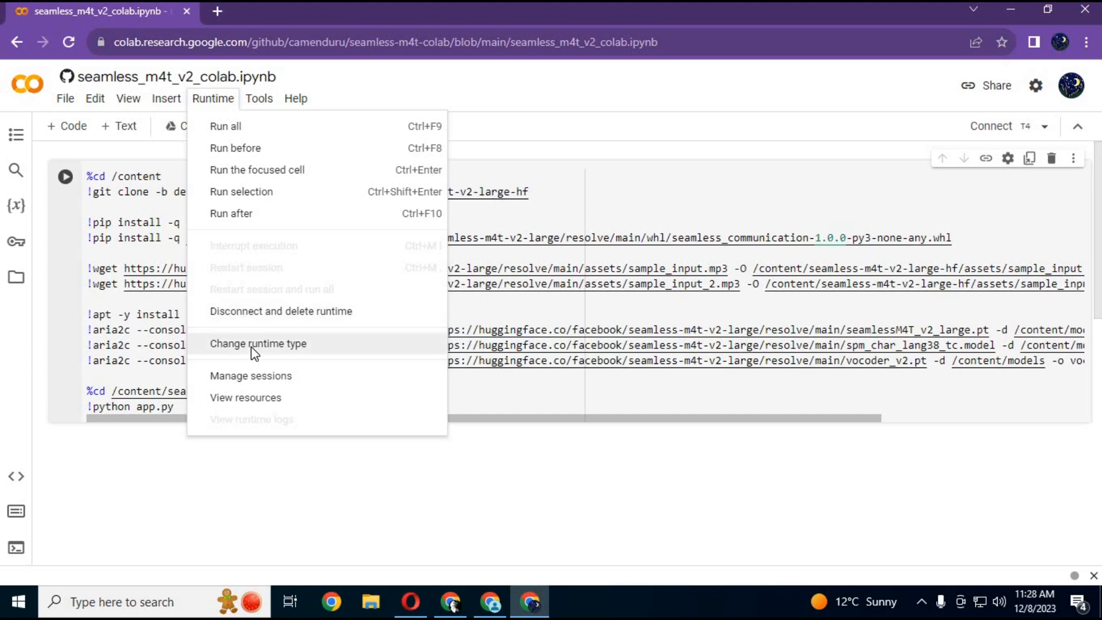
{"action": "left_click", "coordinate": [257, 344]}
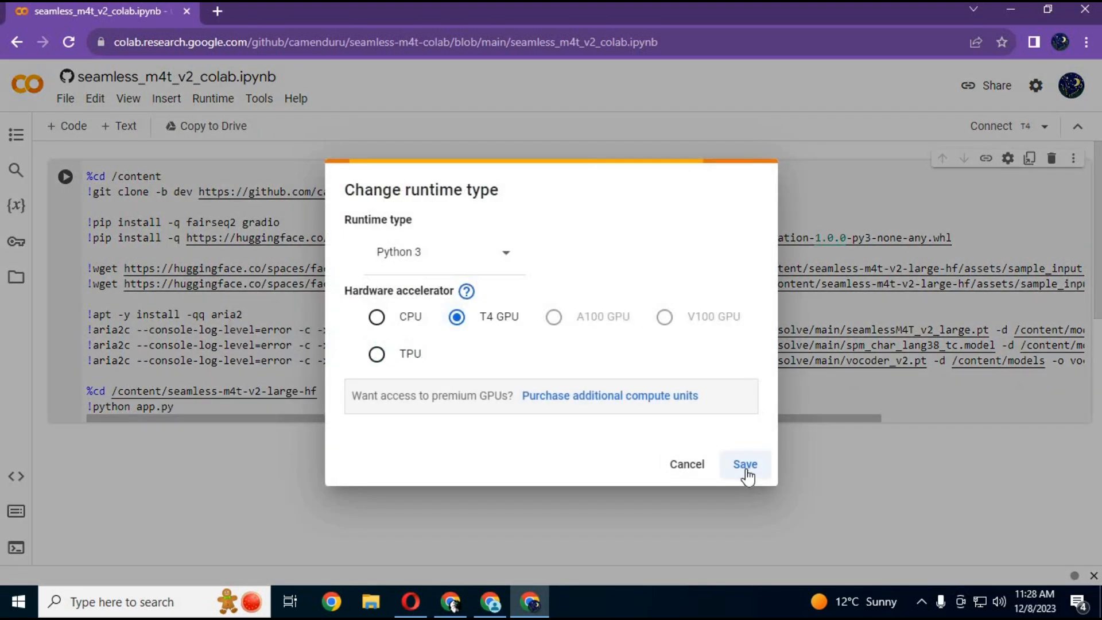
{"action": "left_click", "coordinate": [744, 463]}
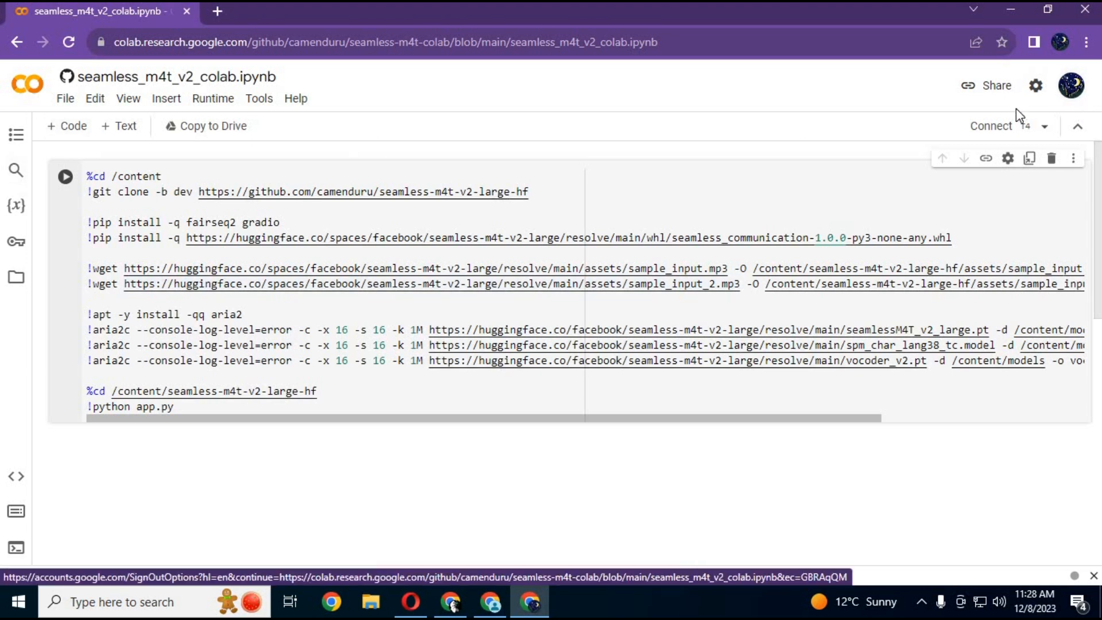
{"action": "left_click", "coordinate": [991, 126]}
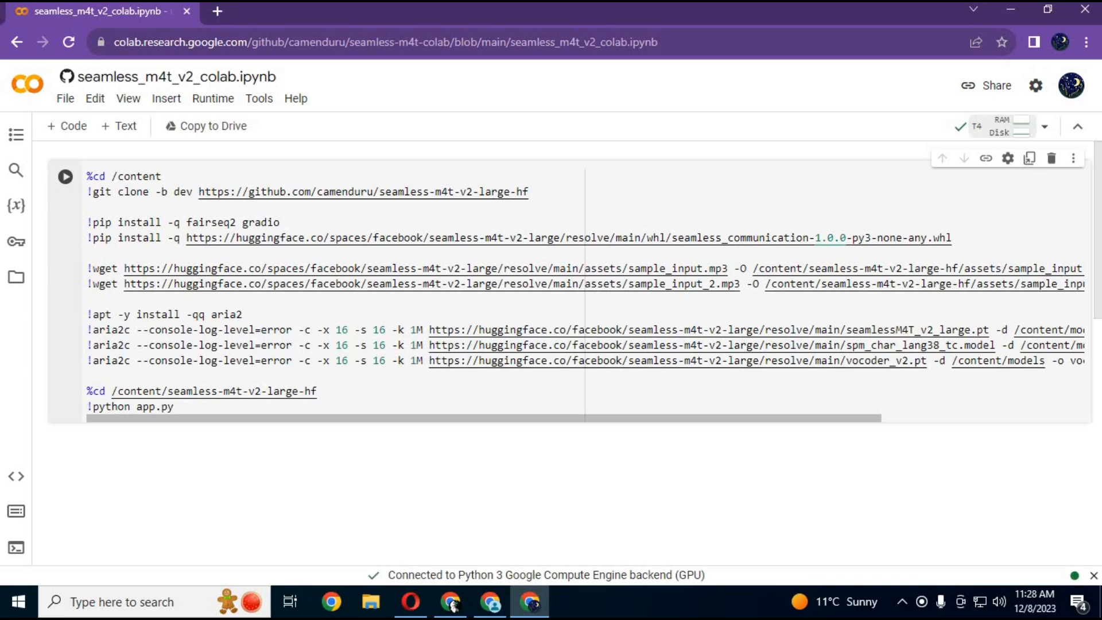
- Run the setup cell anyway and follow the new public gradio.live link to the app
{"action": "left_click", "coordinate": [64, 177]}
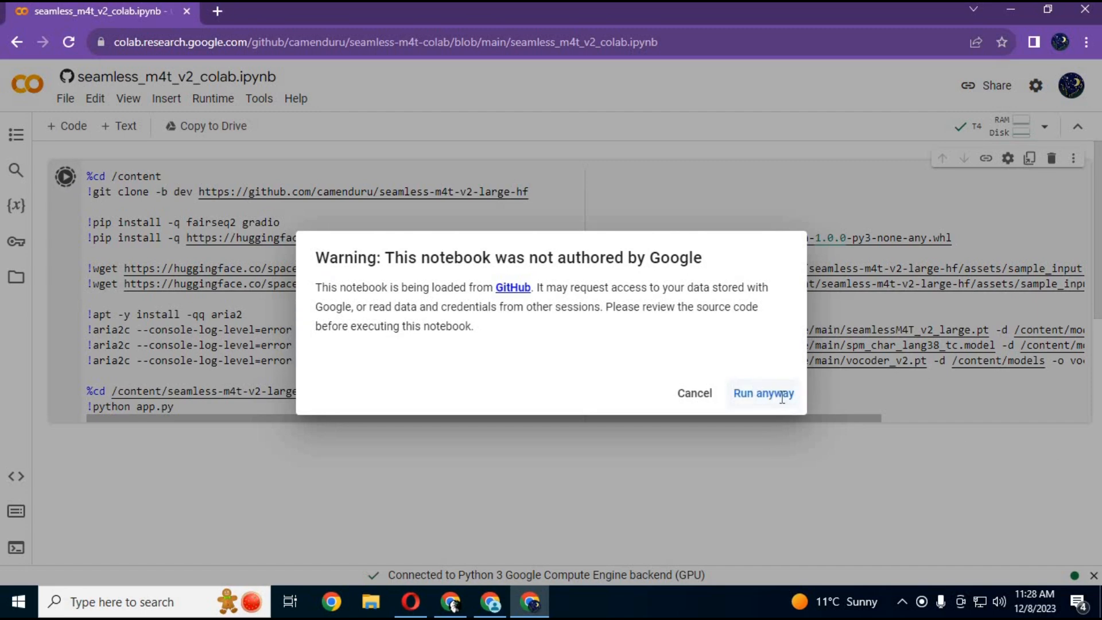
{"action": "left_click", "coordinate": [763, 392]}
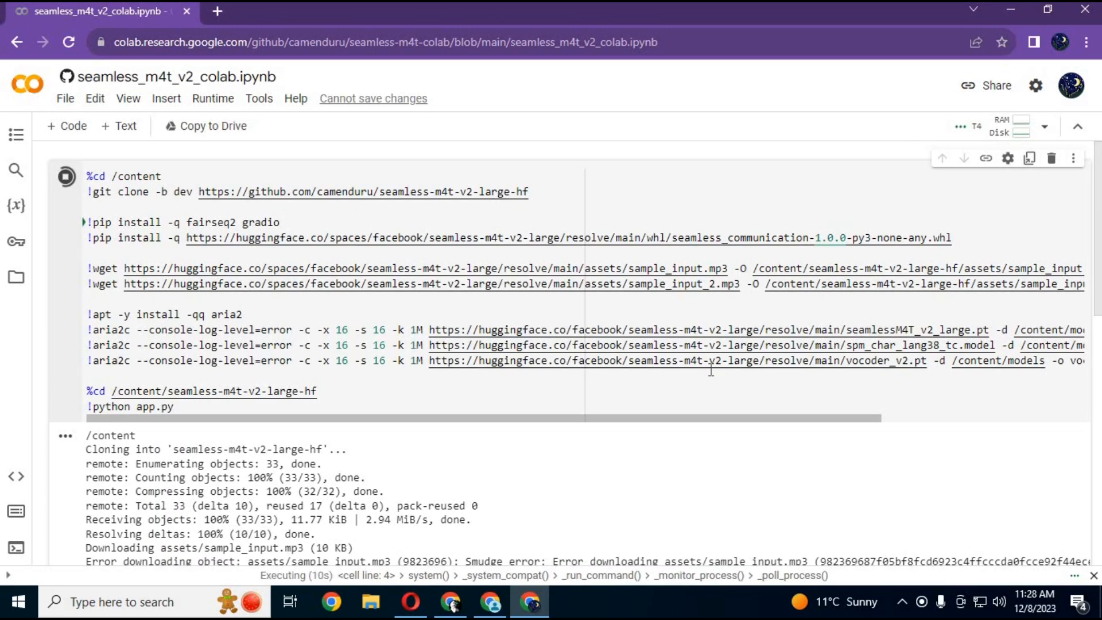
{"action": "scroll", "scroll_direction": "down", "scroll_amount": 3}
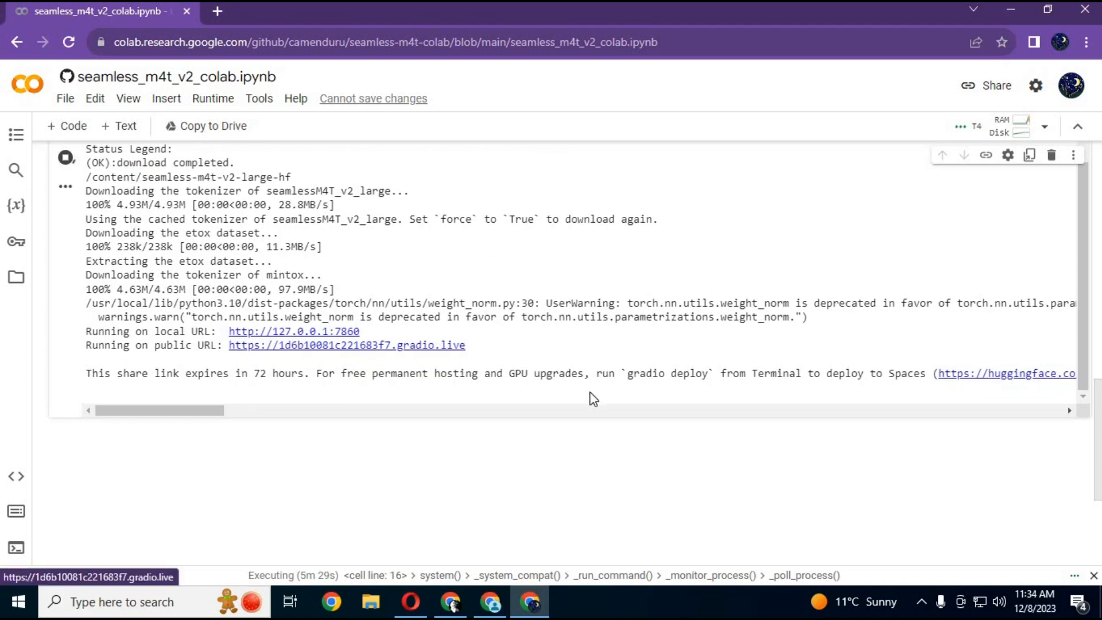
{"action": "left_click", "coordinate": [345, 346]}
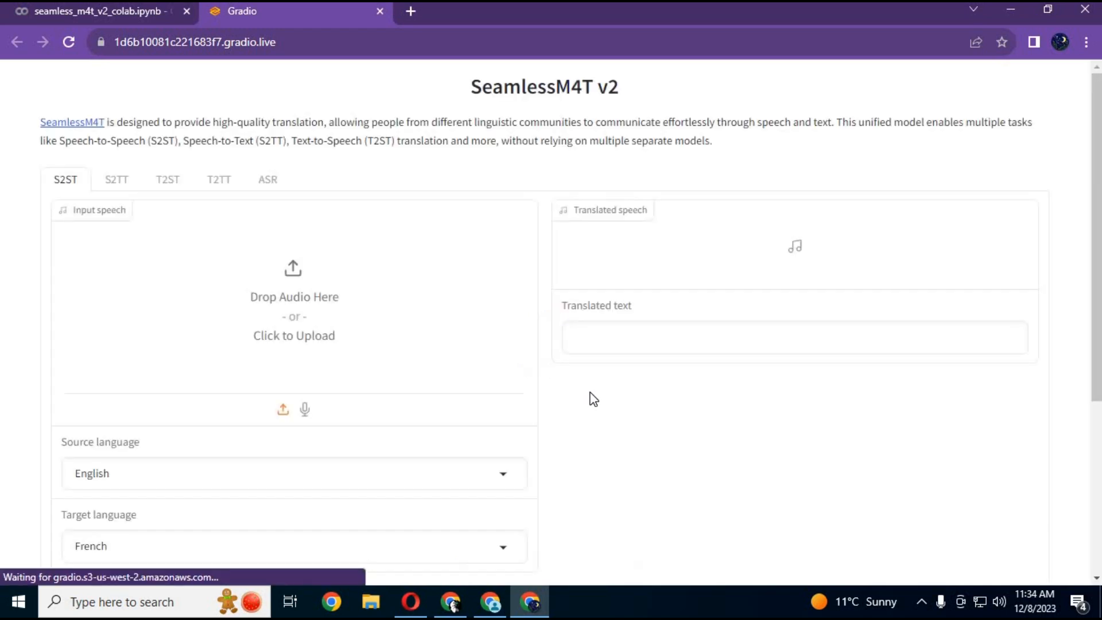
{"action": "mouse_move", "coordinate": [340, 308]}
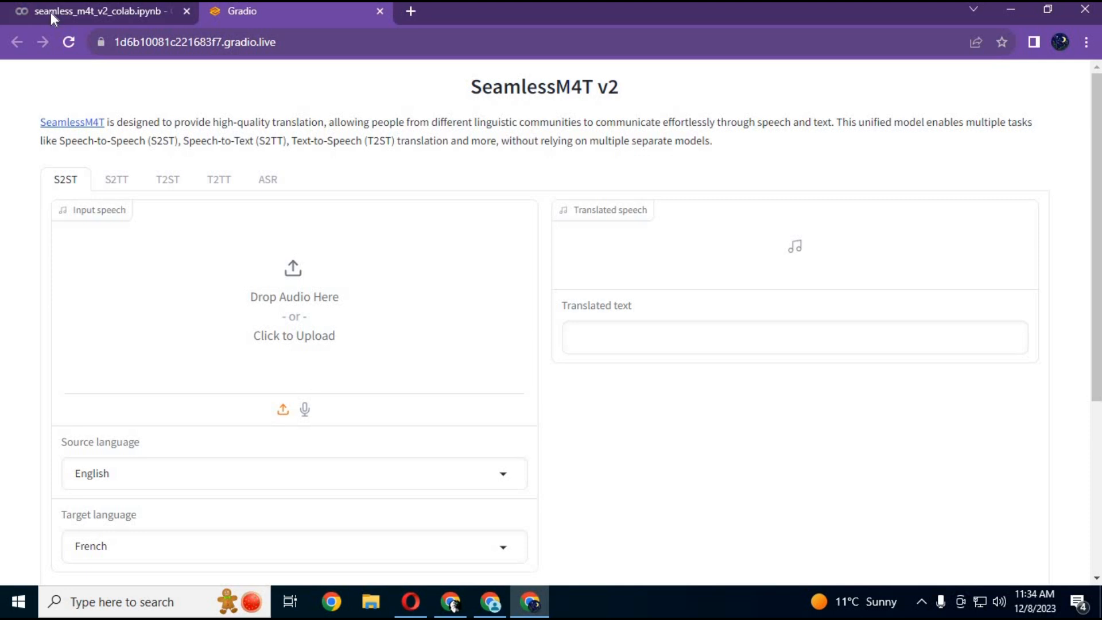
{"action": "mouse_move", "coordinate": [1092, 193]}
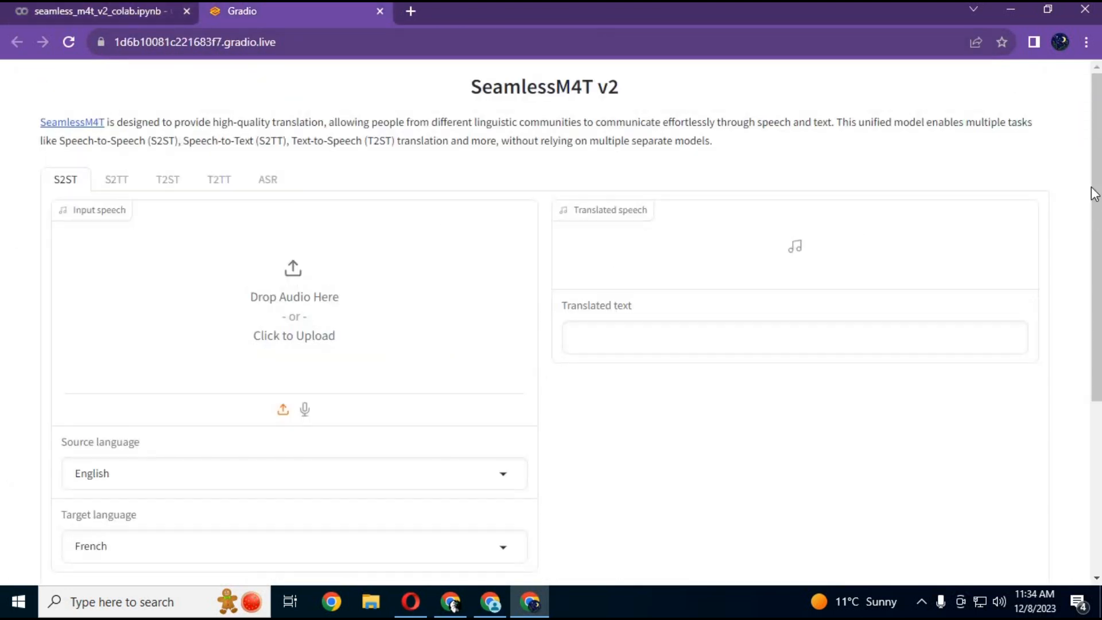